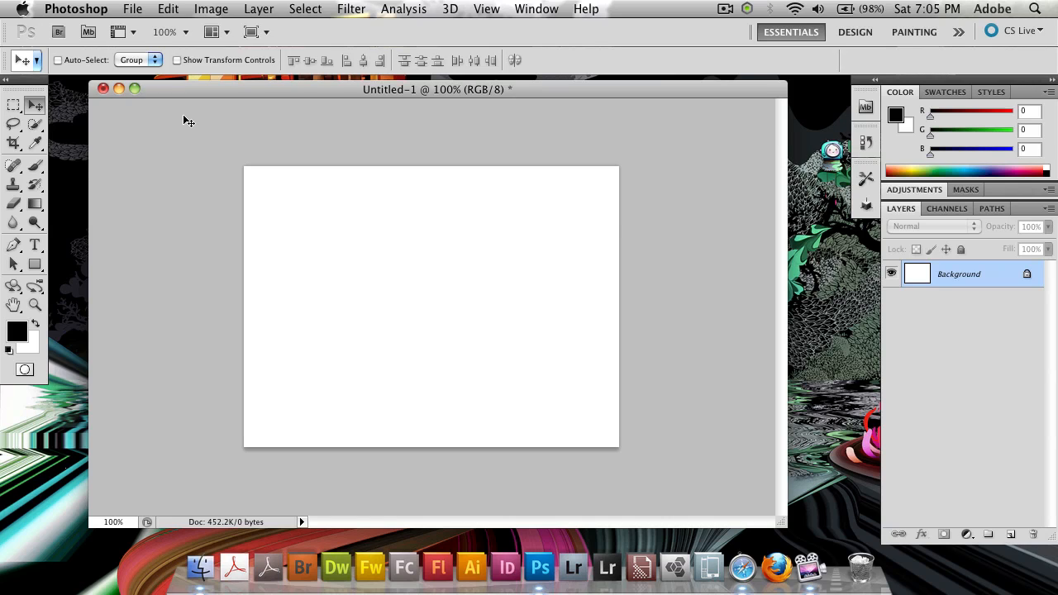
mouse_move(155, 192)
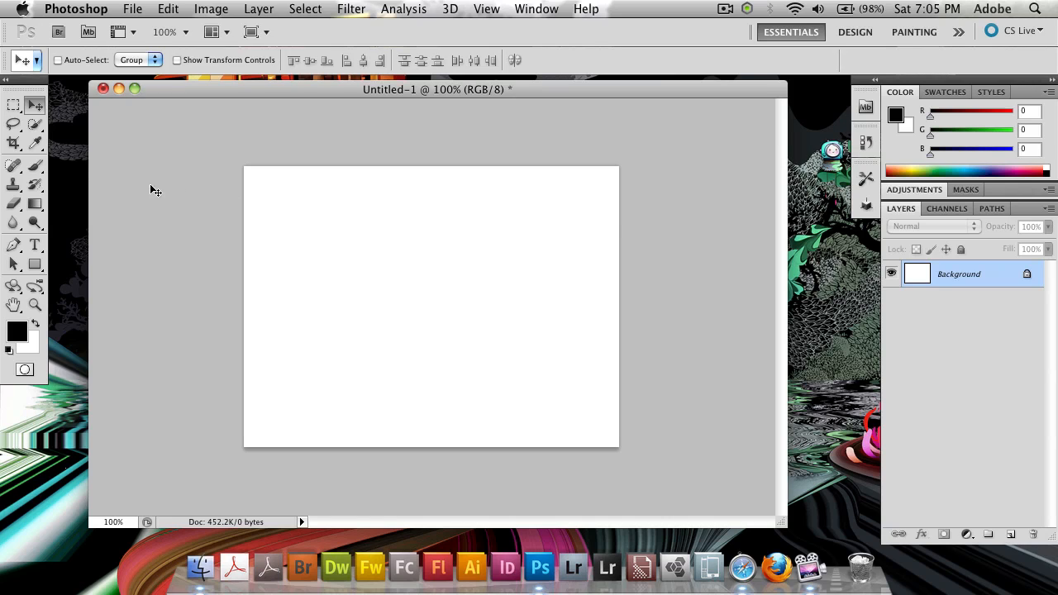
mouse_move(126, 197)
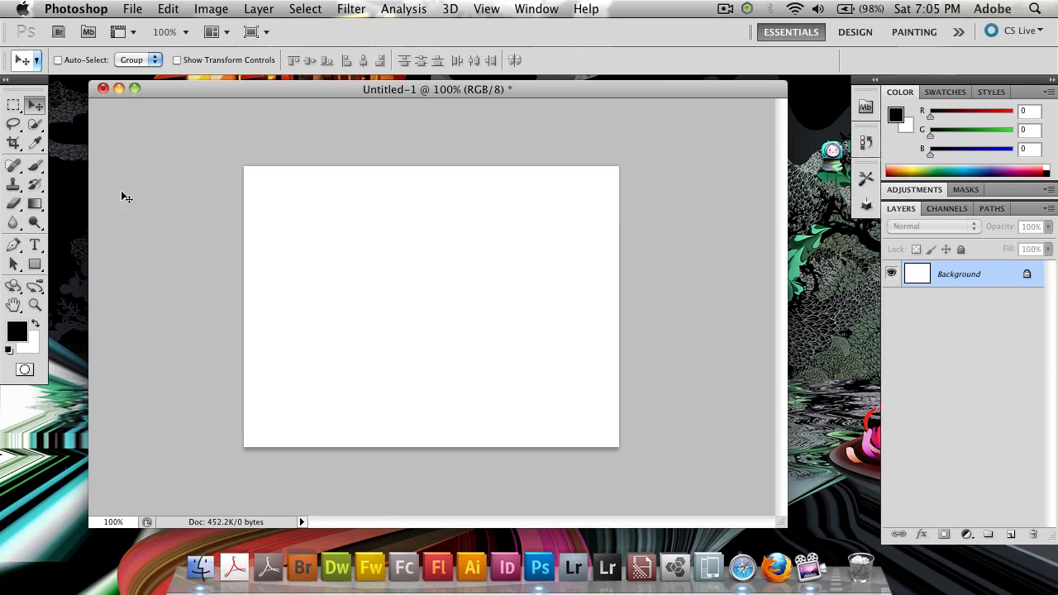
Make the Brush tool active so its bristle tip settings can be adjusted
left_click(13, 165)
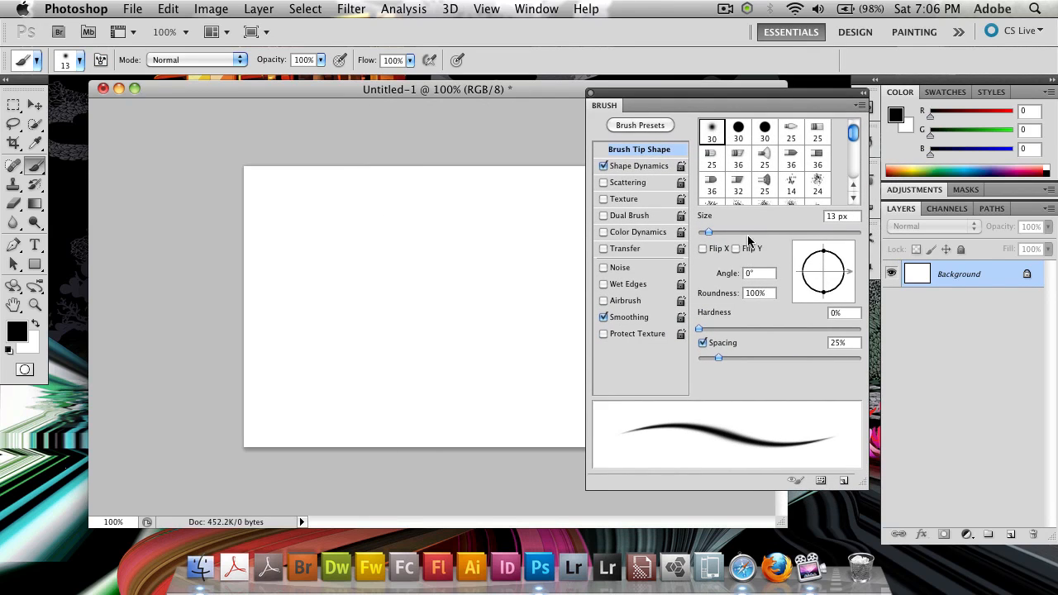
Compare bristle tips: Round Point, Flat Blunt, Round Angle, Round Curve and Flat Angle
left_click(737, 180)
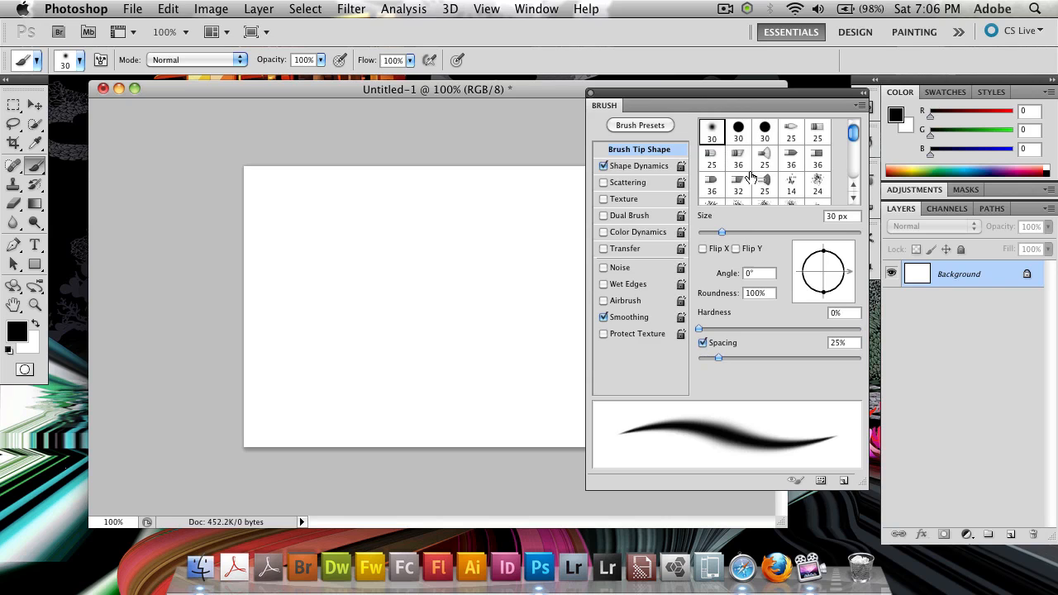
mouse_move(796, 147)
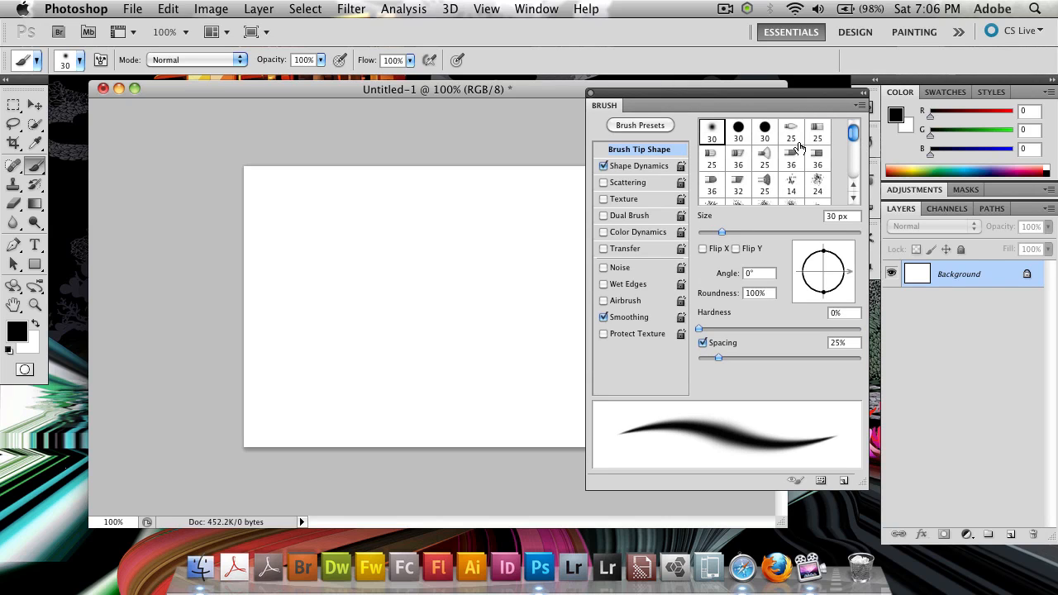
left_click(790, 129)
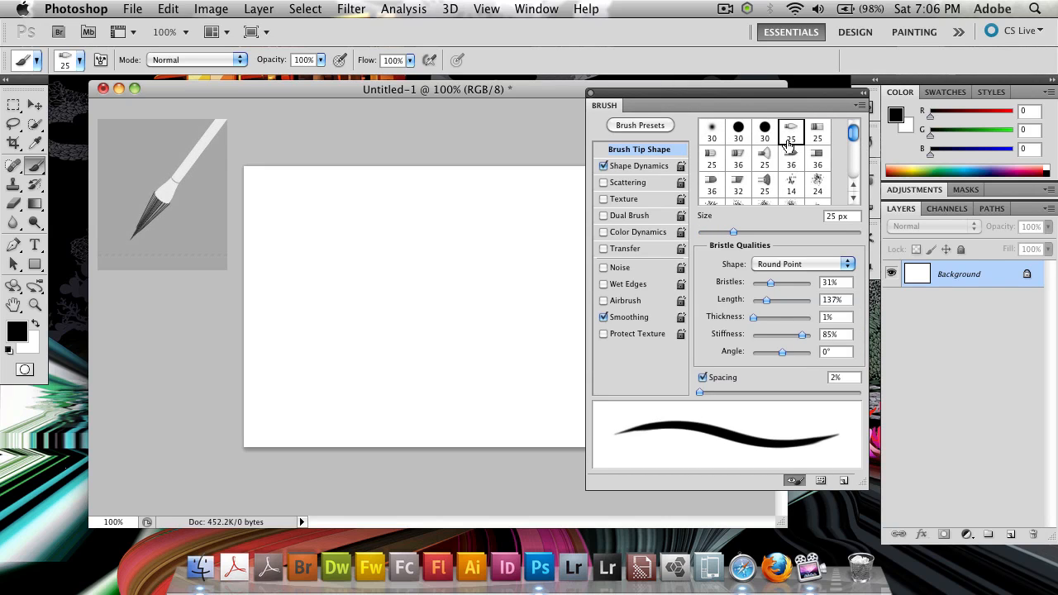
left_click(816, 157)
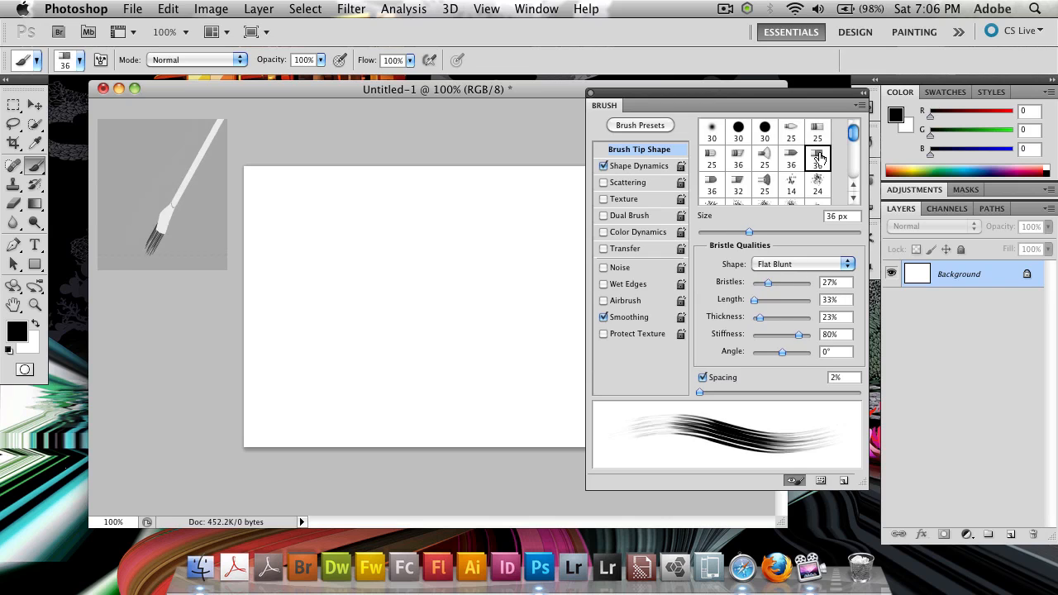
left_click(737, 158)
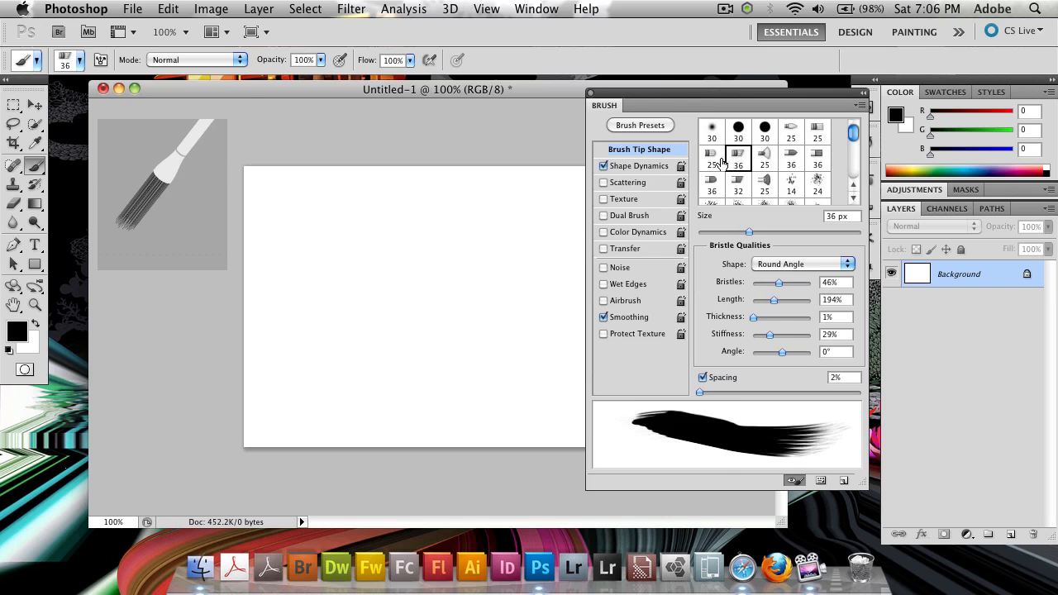
left_click(710, 158)
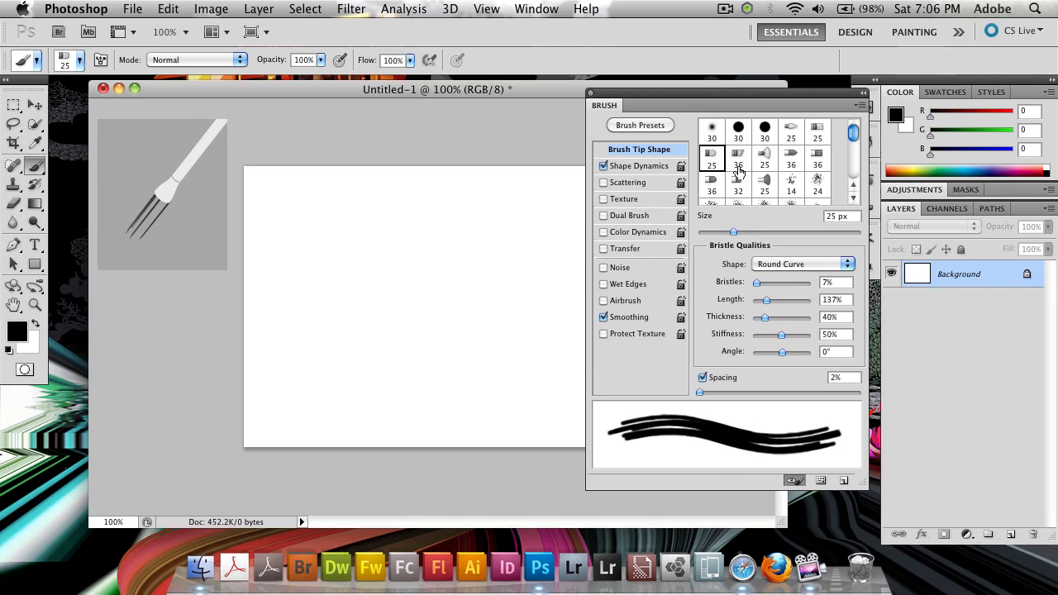
left_click(737, 180)
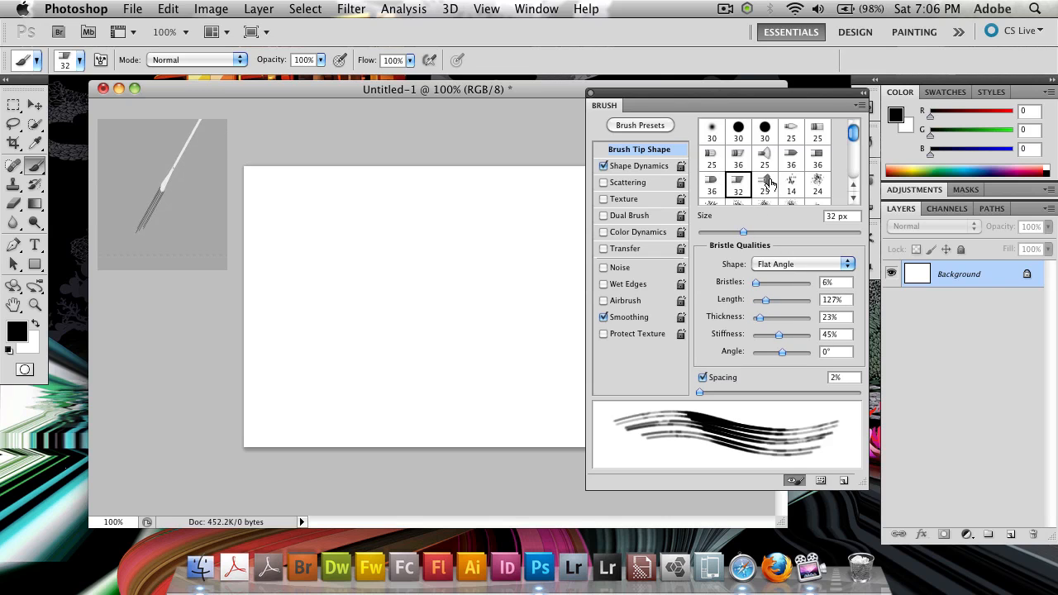
Return to the 25 px Round Point tip and keep Round Point as the bristle shape
left_click(790, 129)
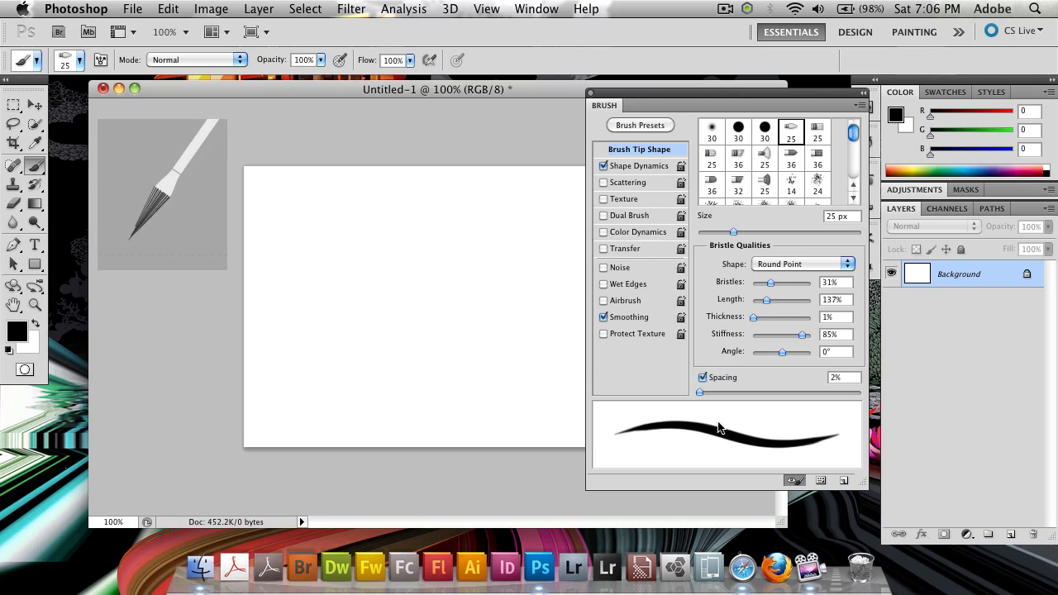
left_click(800, 264)
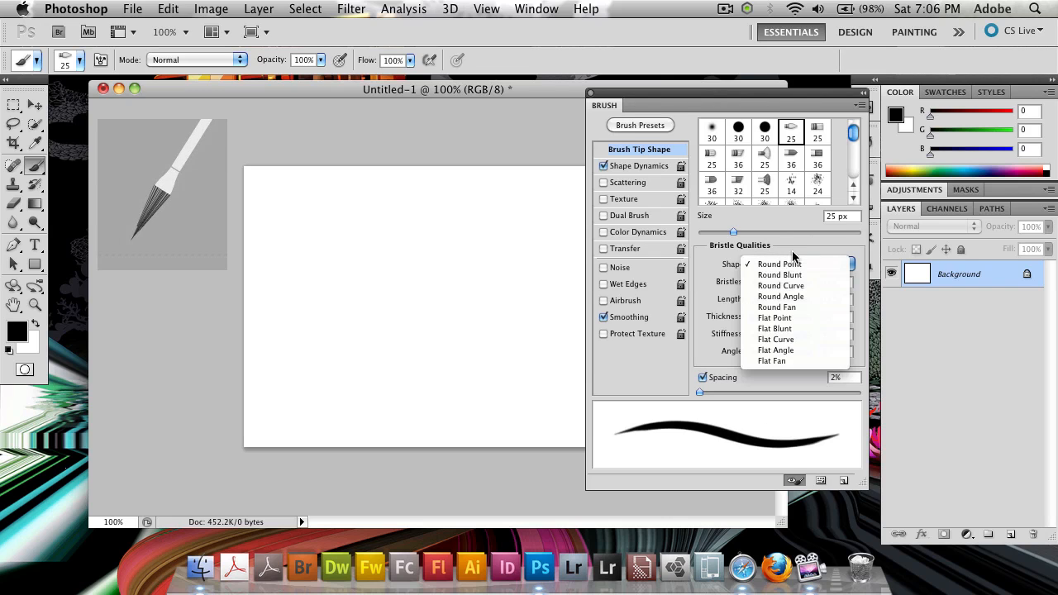
left_click(778, 264)
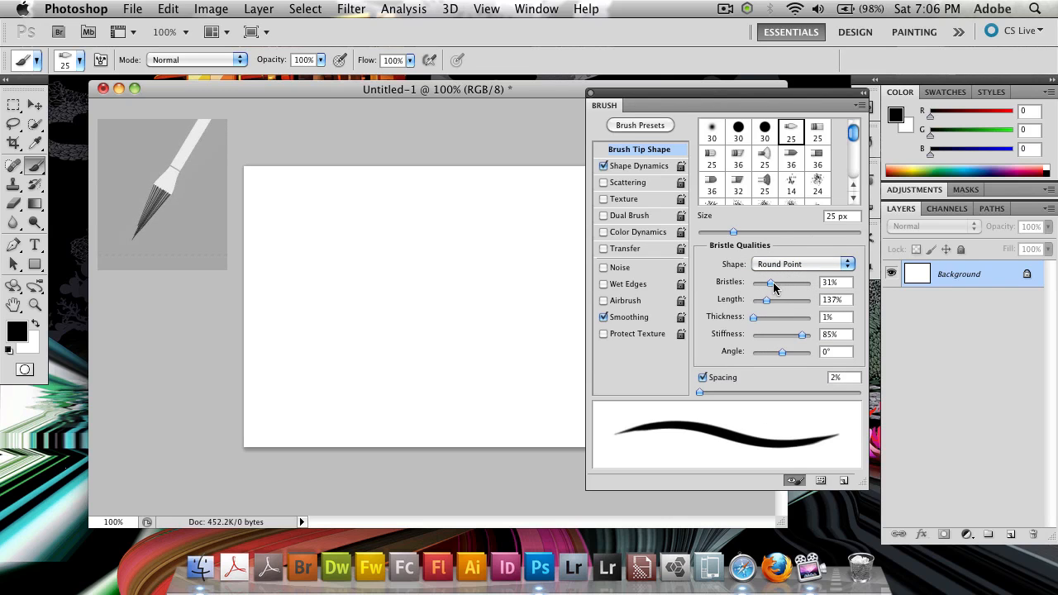
mouse_move(760, 158)
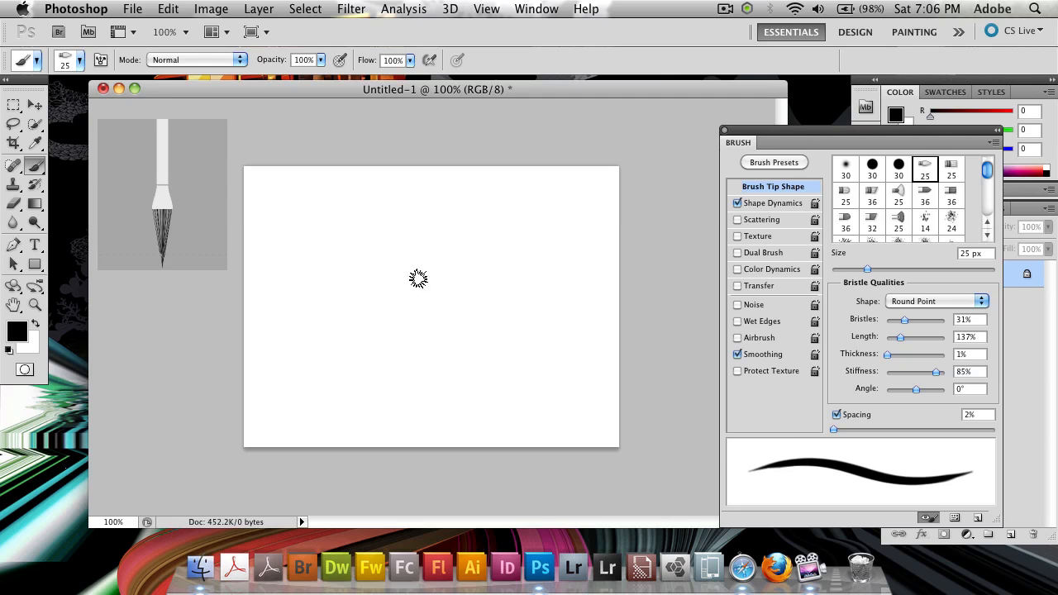
mouse_move(536, 228)
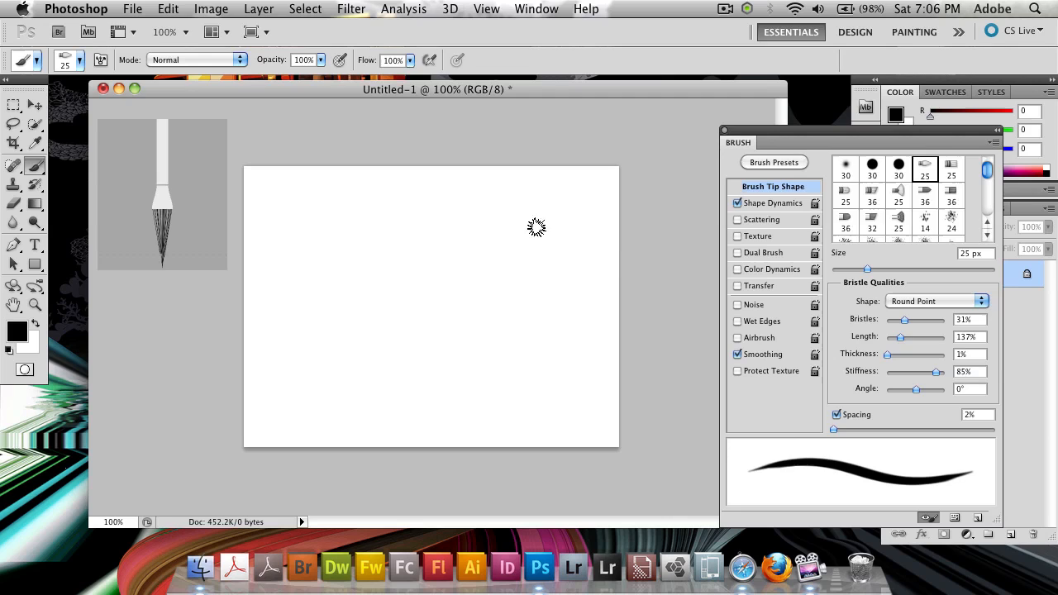
mouse_move(440, 334)
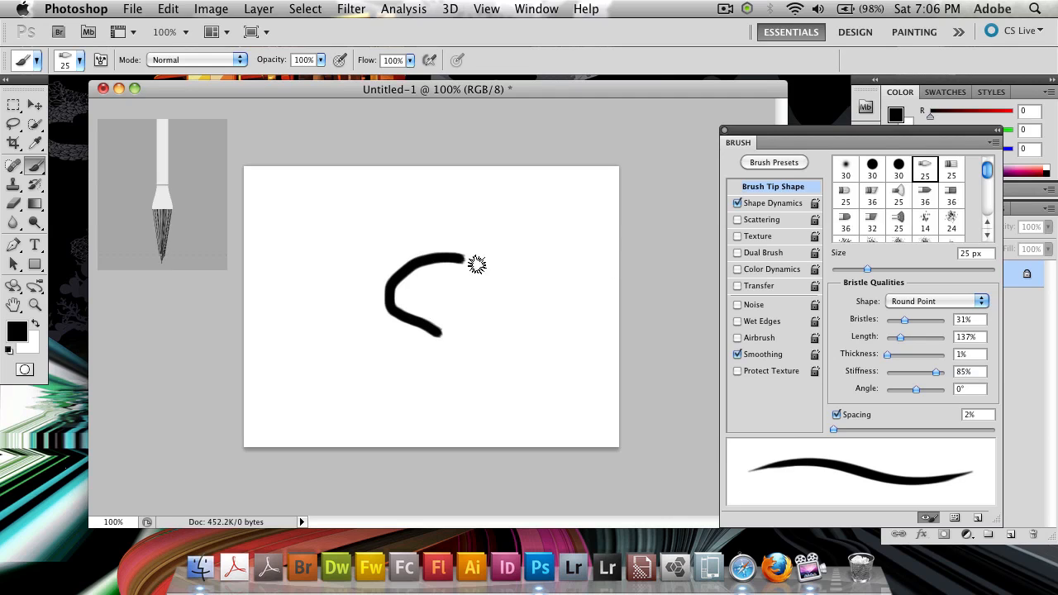
Paint a curved stroke, a thick vertical stroke and a wavy line in black as tests
left_click_drag(449, 251, 496, 364)
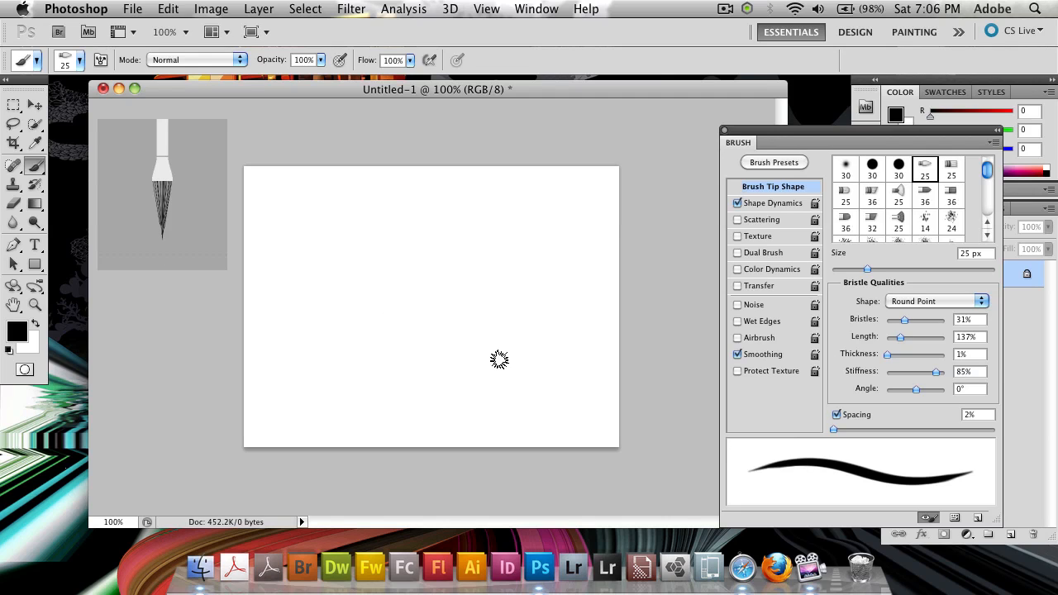
mouse_move(290, 334)
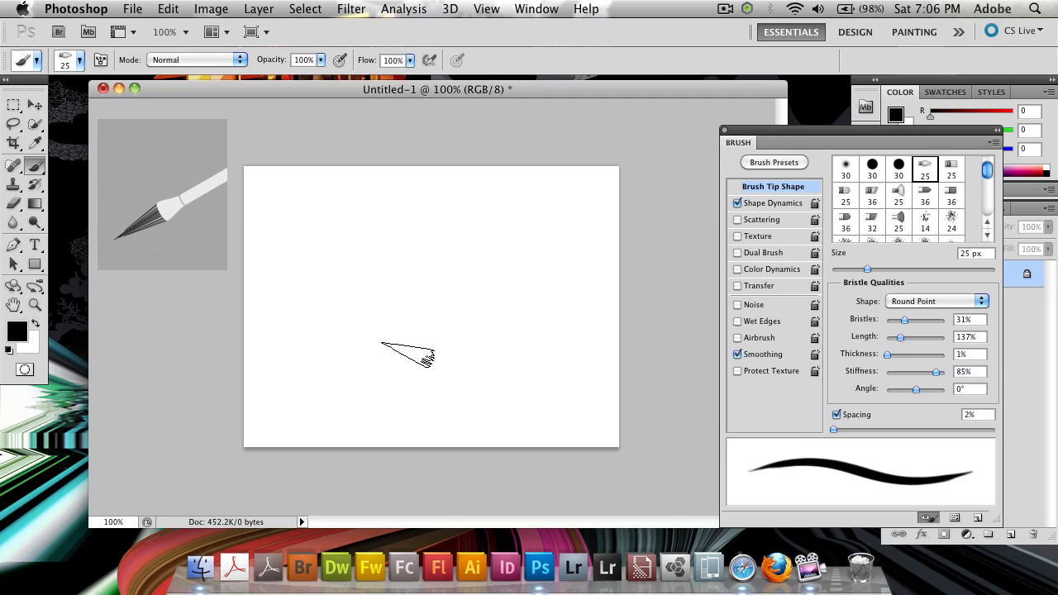
mouse_move(422, 366)
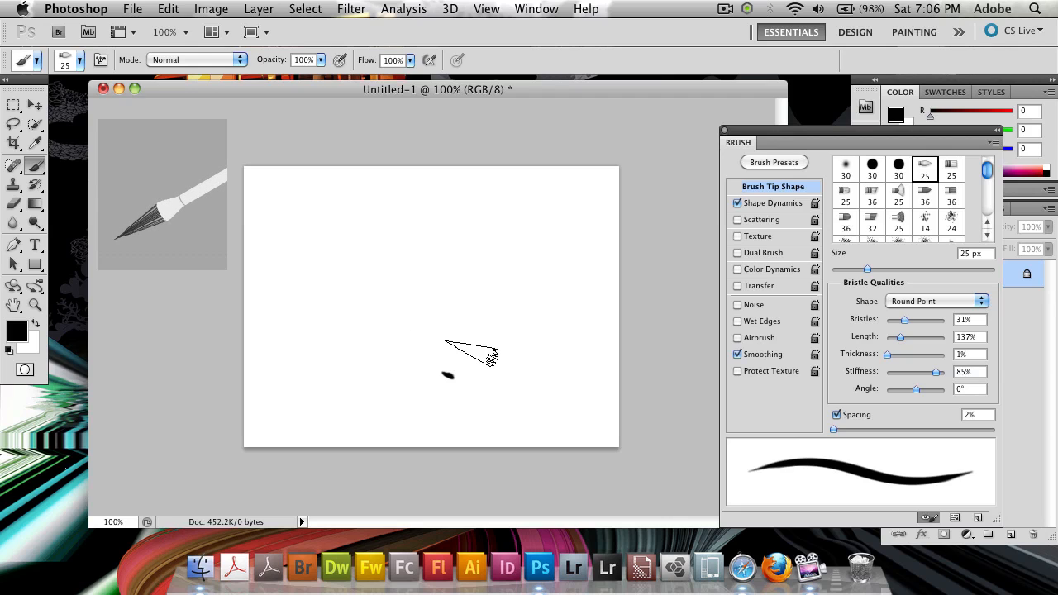
left_click_drag(471, 347, 492, 396)
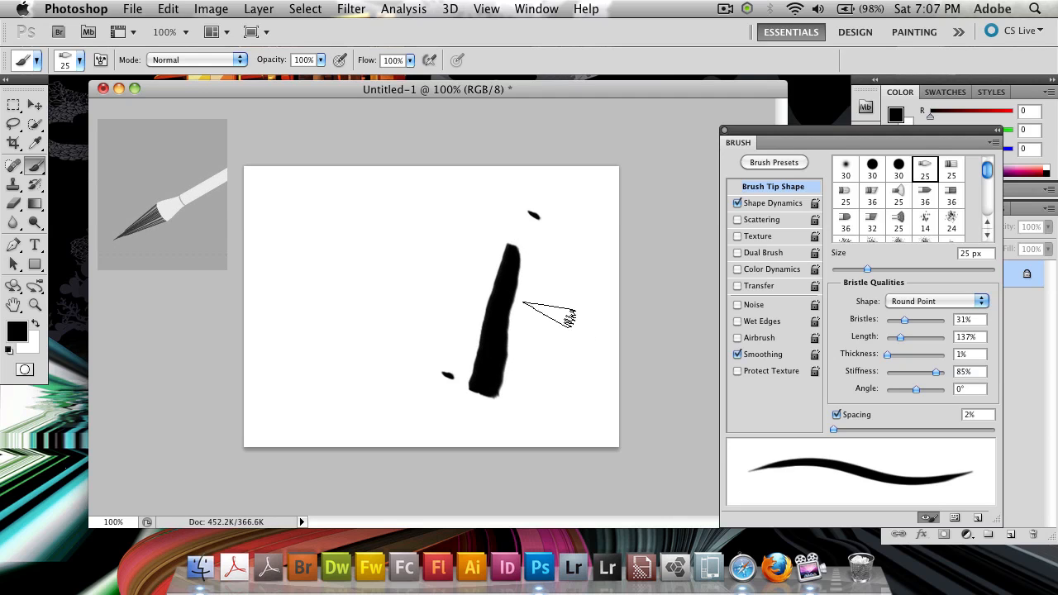
mouse_move(416, 208)
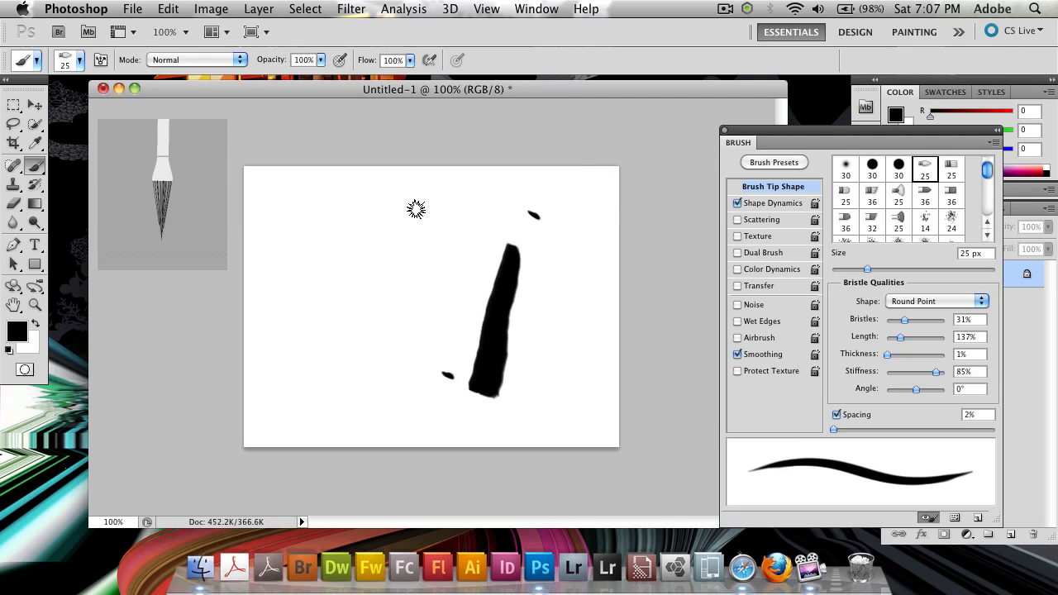
left_click_drag(417, 207, 389, 329)
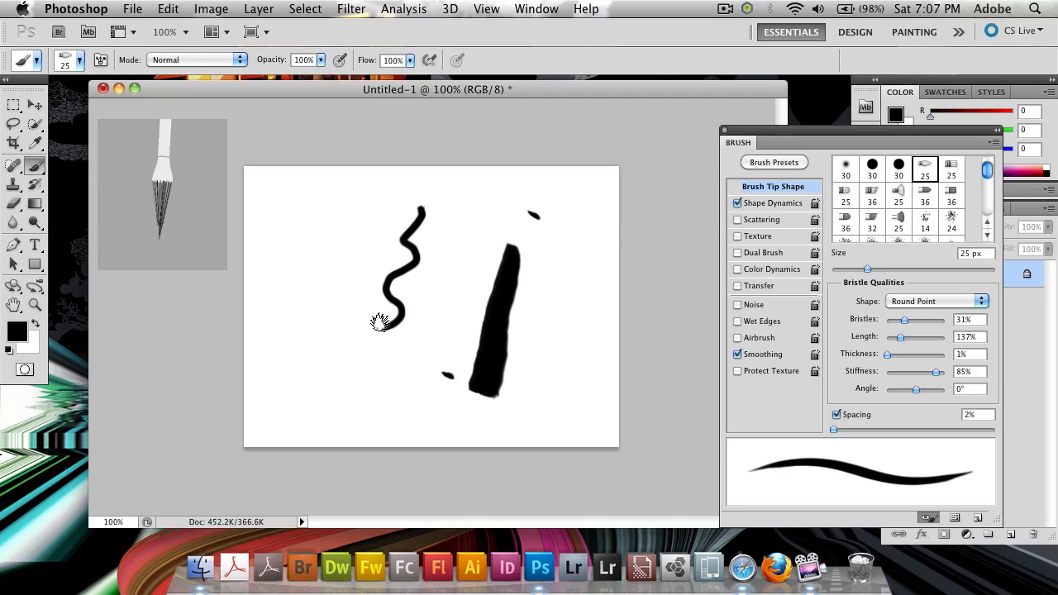
Scribble broad black test strokes across the middle and lower canvas
left_click_drag(347, 240, 333, 355)
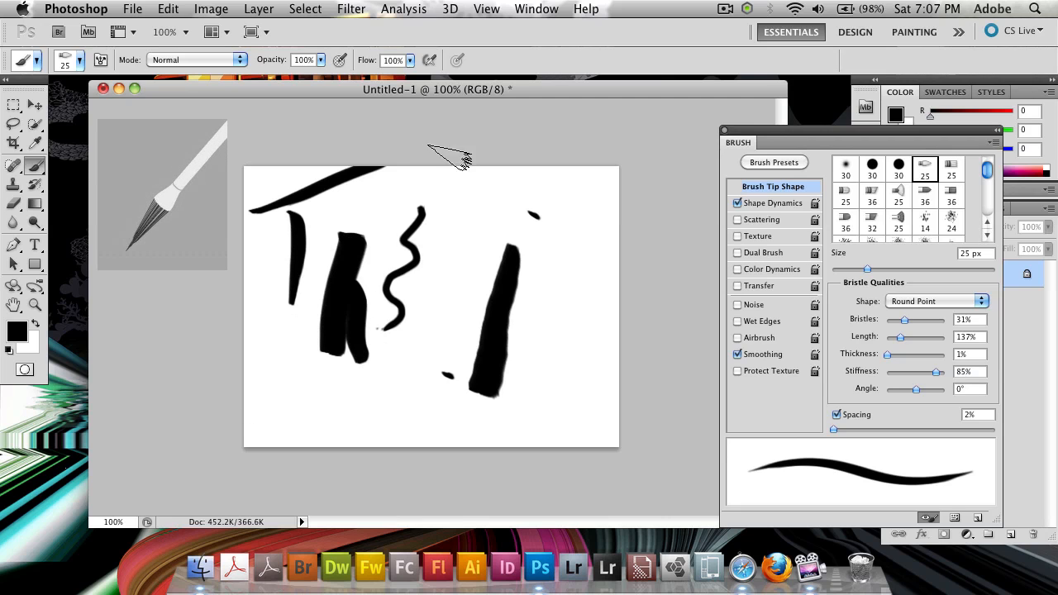
left_click_drag(449, 157, 548, 380)
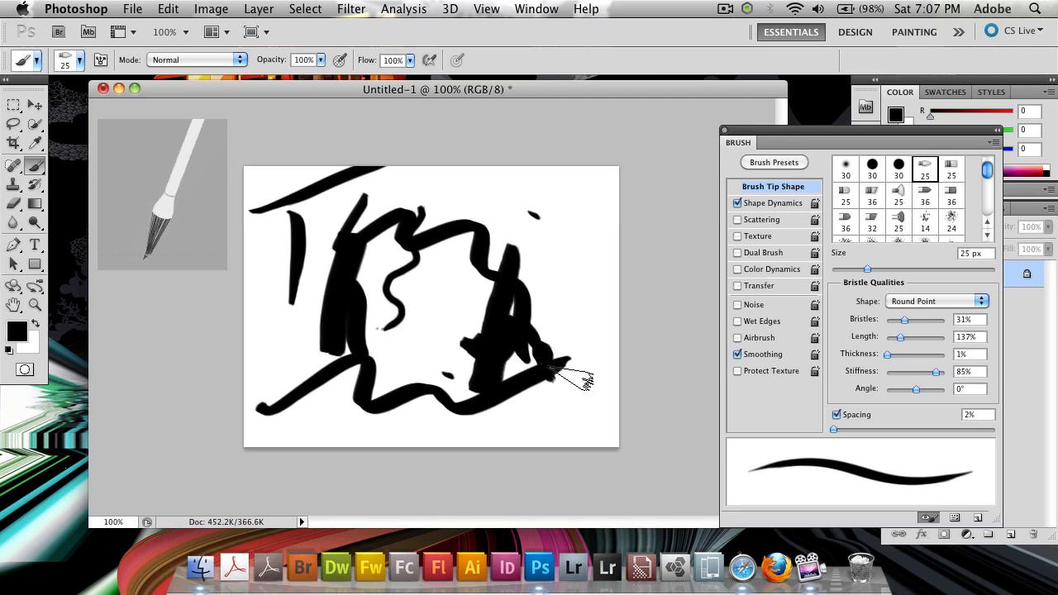
left_click_drag(570, 380, 471, 281)
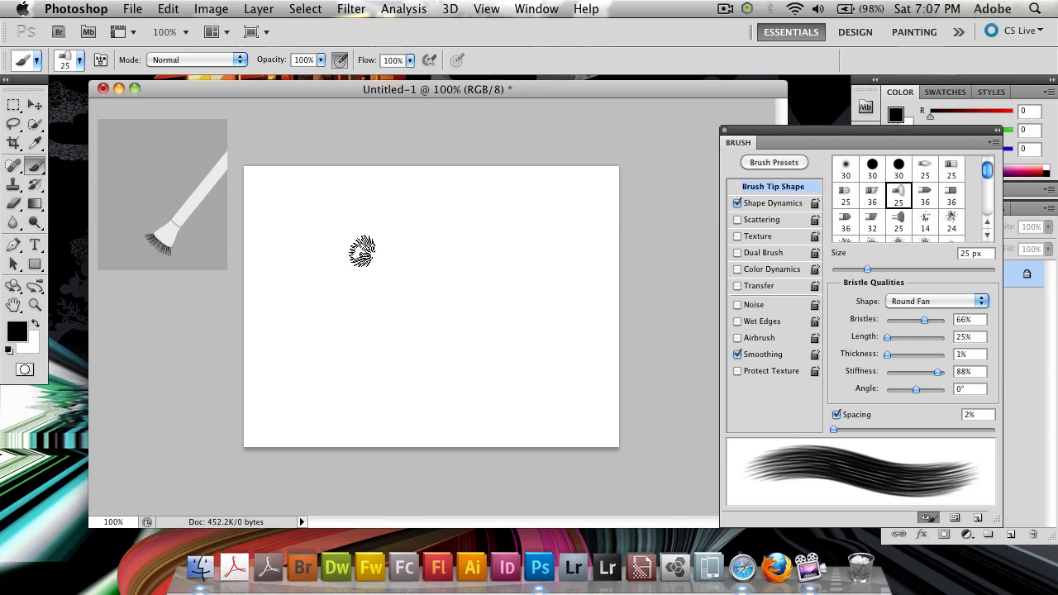
Paint one Round Fan test stroke, then clear all practice strokes to a blank canvas
left_click_drag(360, 251, 426, 334)
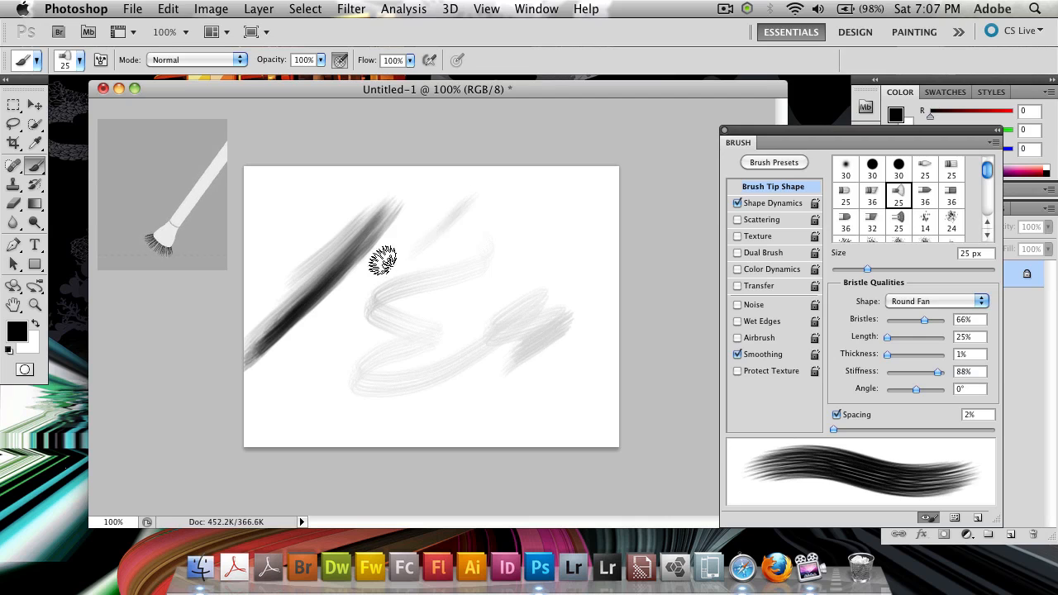
mouse_move(641, 265)
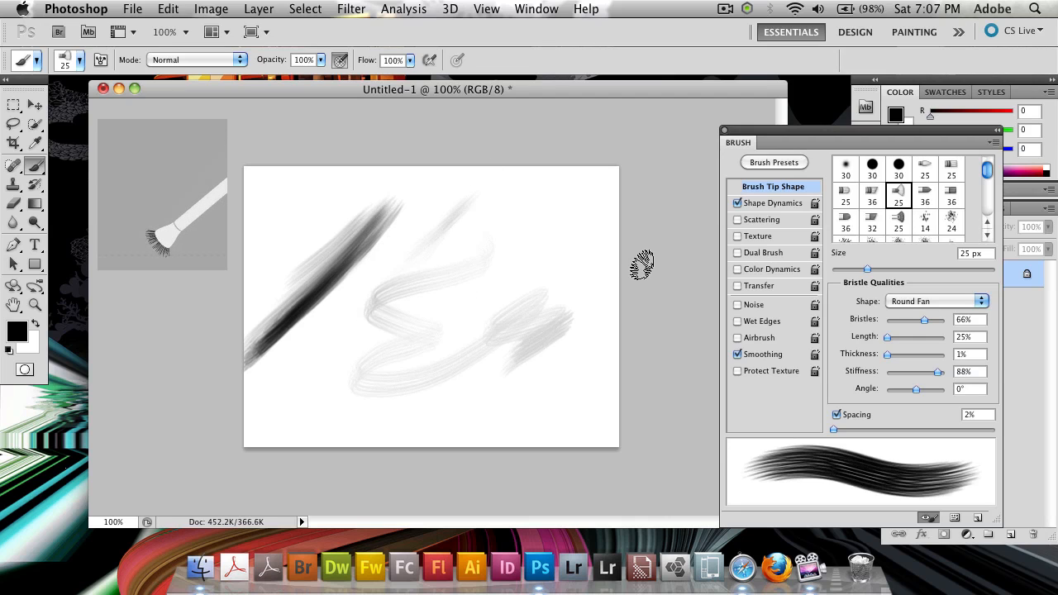
left_click(737, 285)
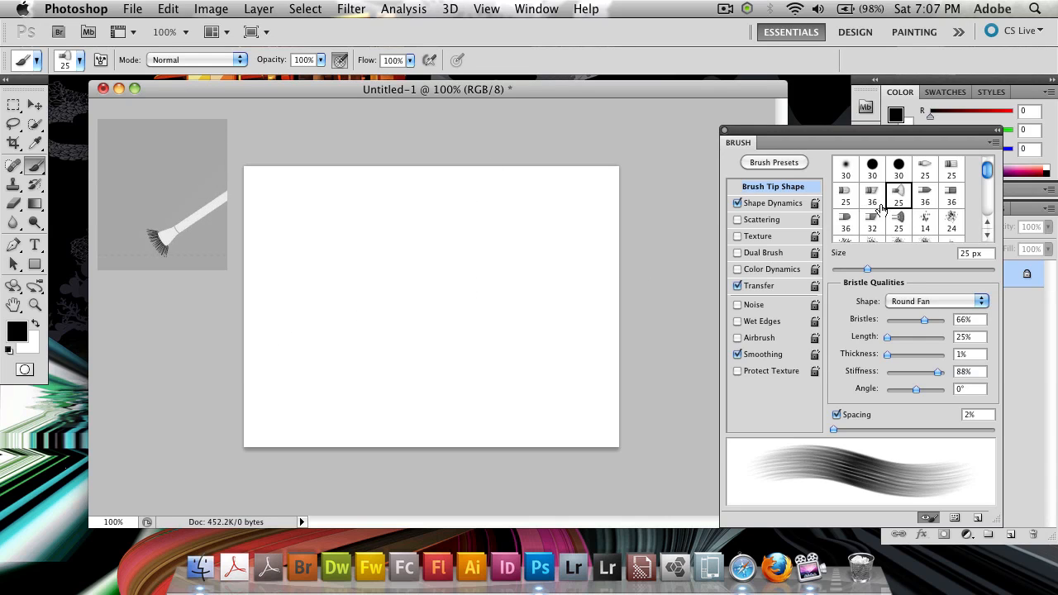
Choose the 36 px Round Angle bristle tip and a teal-blue foreground colour for the ocean
left_click(872, 195)
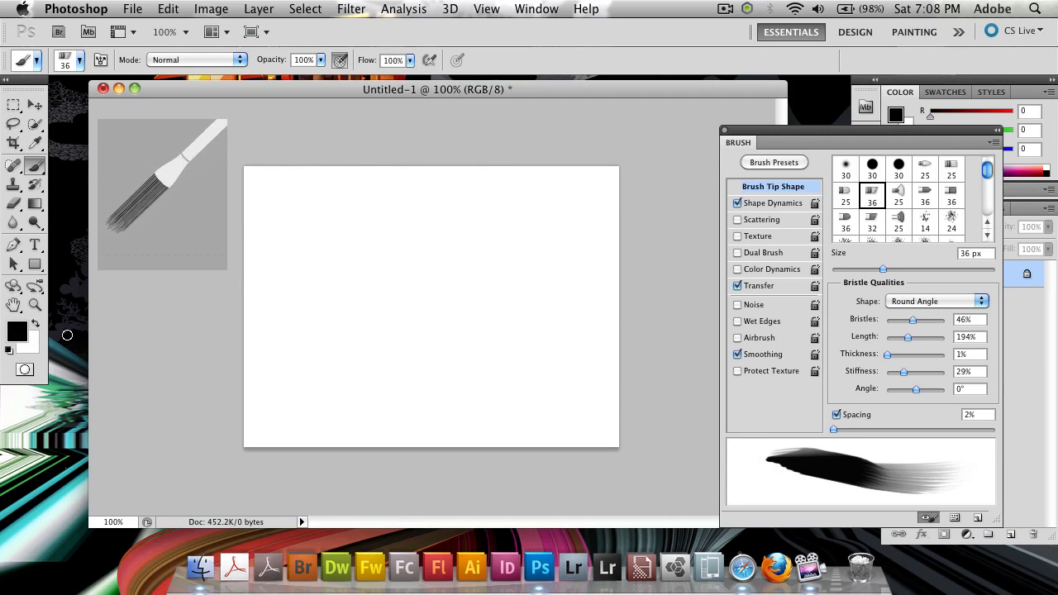
left_click(16, 331)
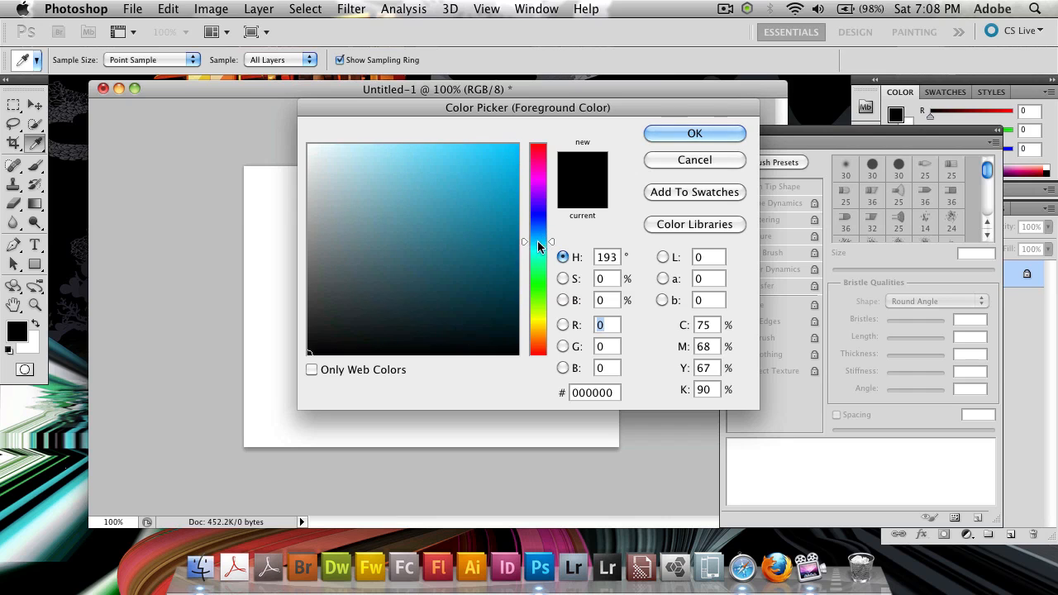
left_click(695, 132)
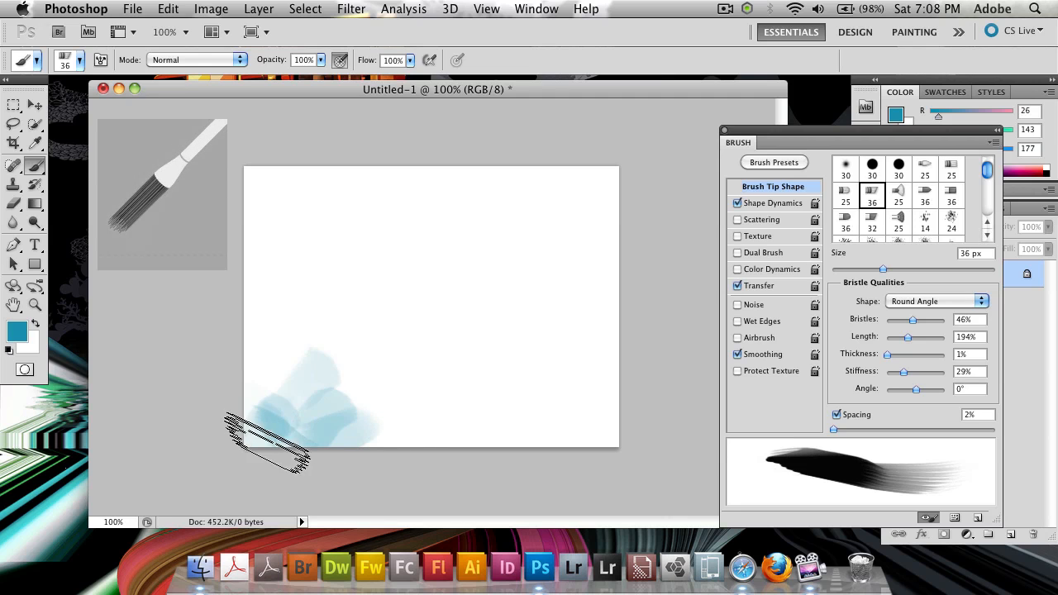
Paint a solid teal ocean band across the lower part of the canvas
left_click_drag(265, 446, 471, 383)
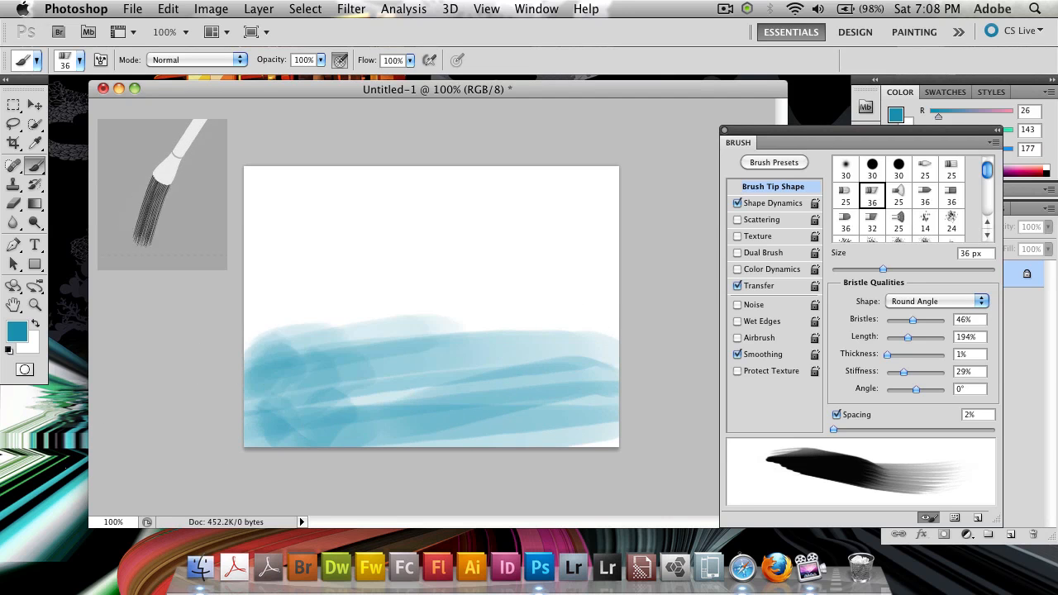
left_click_drag(459, 318, 509, 388)
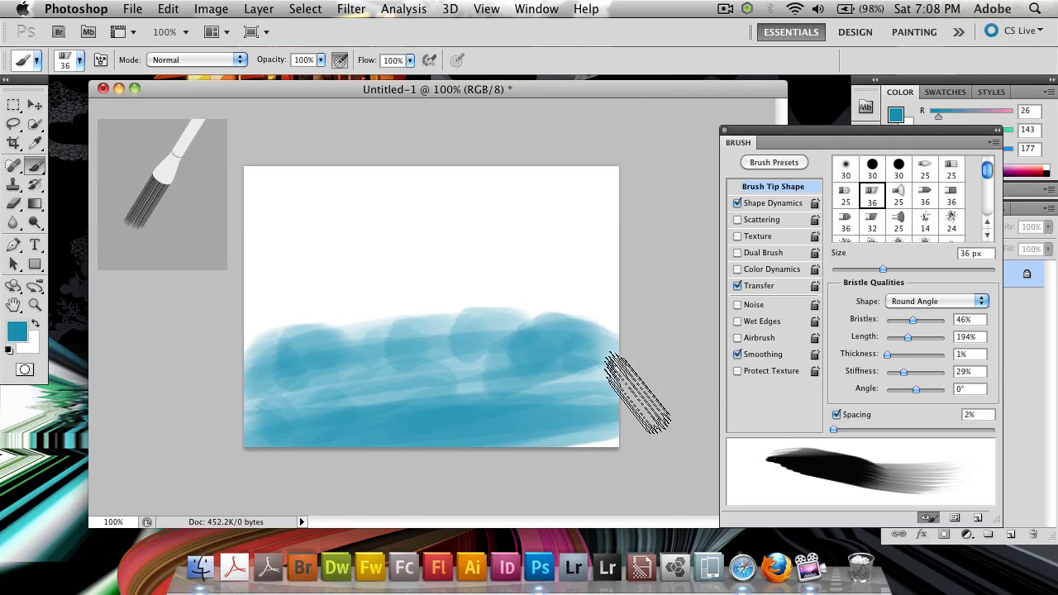
left_click_drag(636, 389, 284, 433)
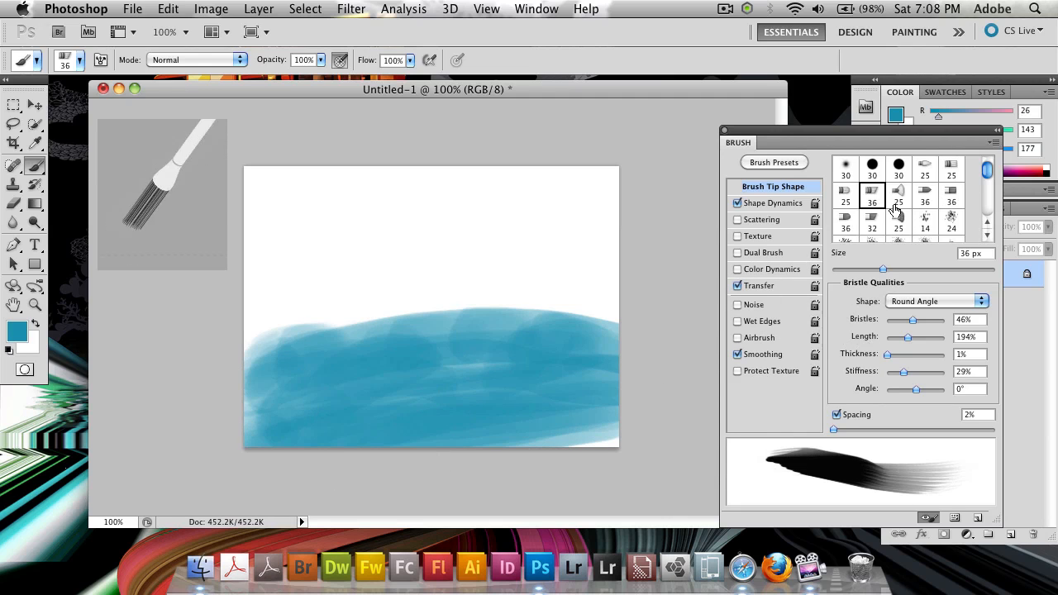
Try the Fan, Curve and Blunt bristle tips, then begin choosing a new paint colour
left_click(899, 195)
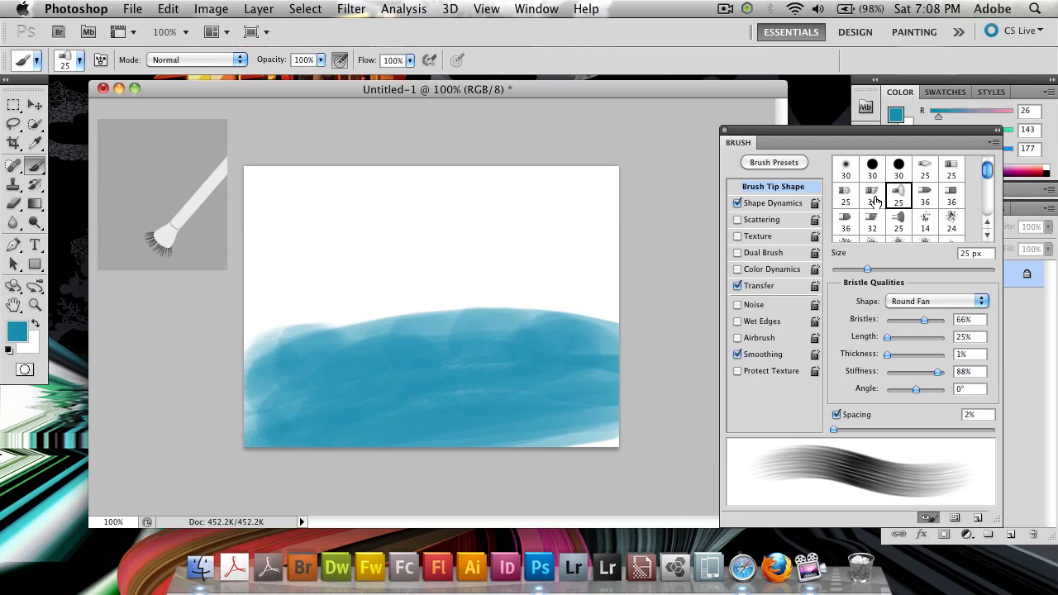
left_click(899, 218)
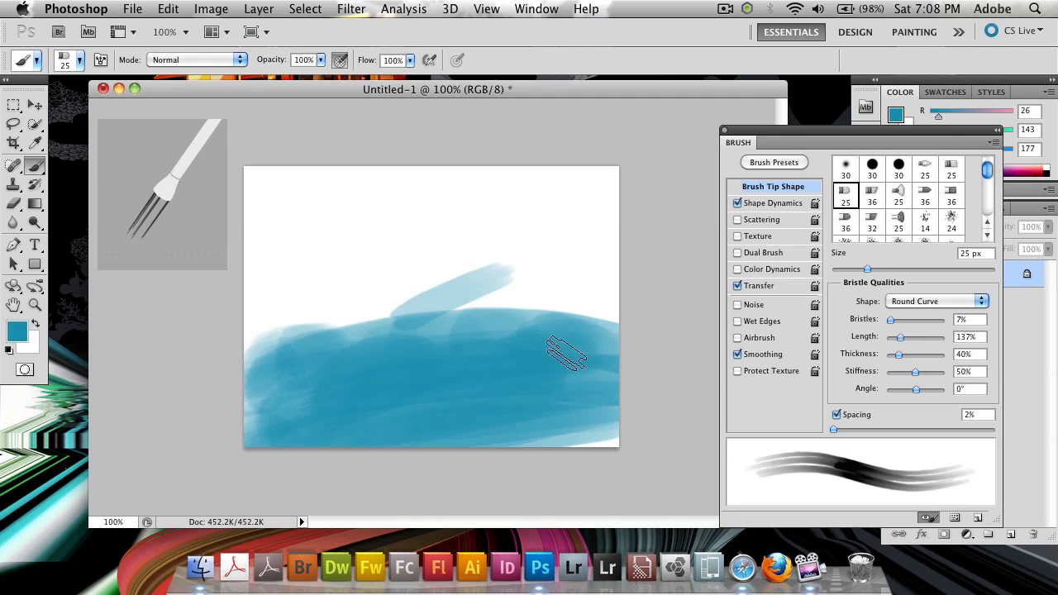
left_click(951, 167)
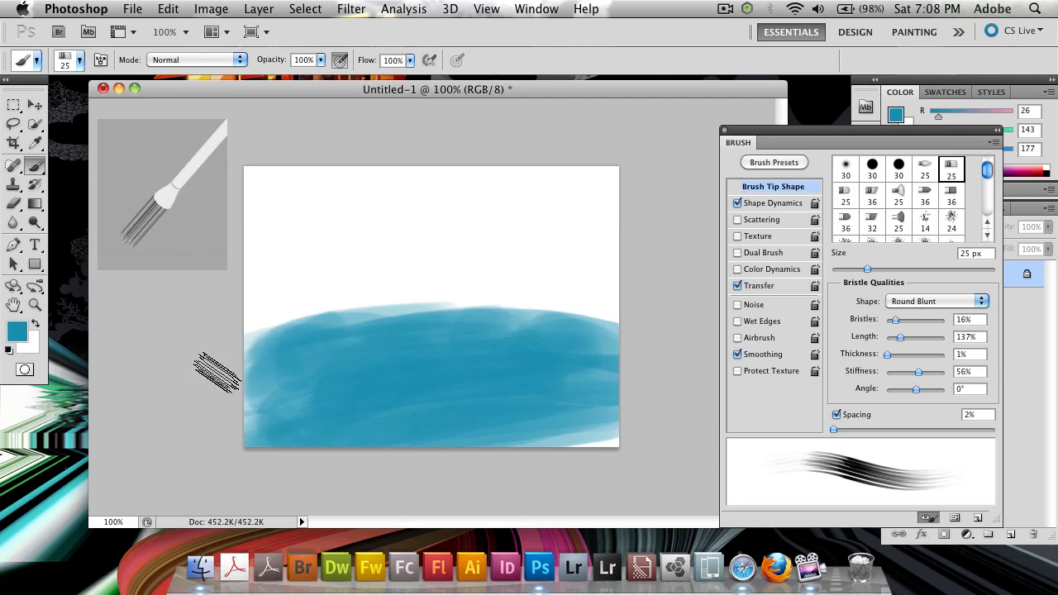
left_click(17, 331)
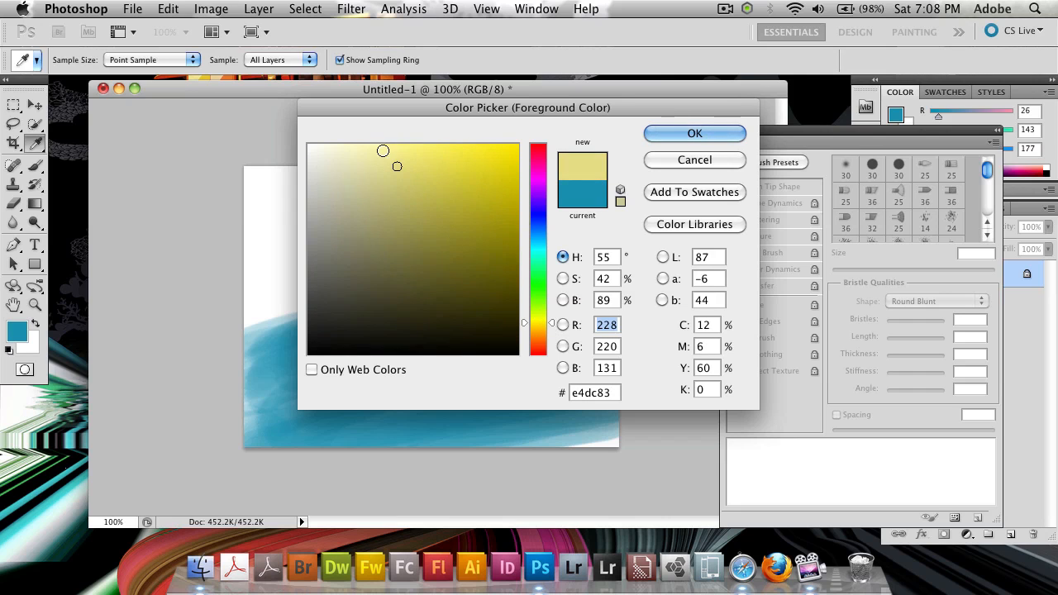
Set a pale sand colour and paint sand above the ocean from left to right
left_click(350, 163)
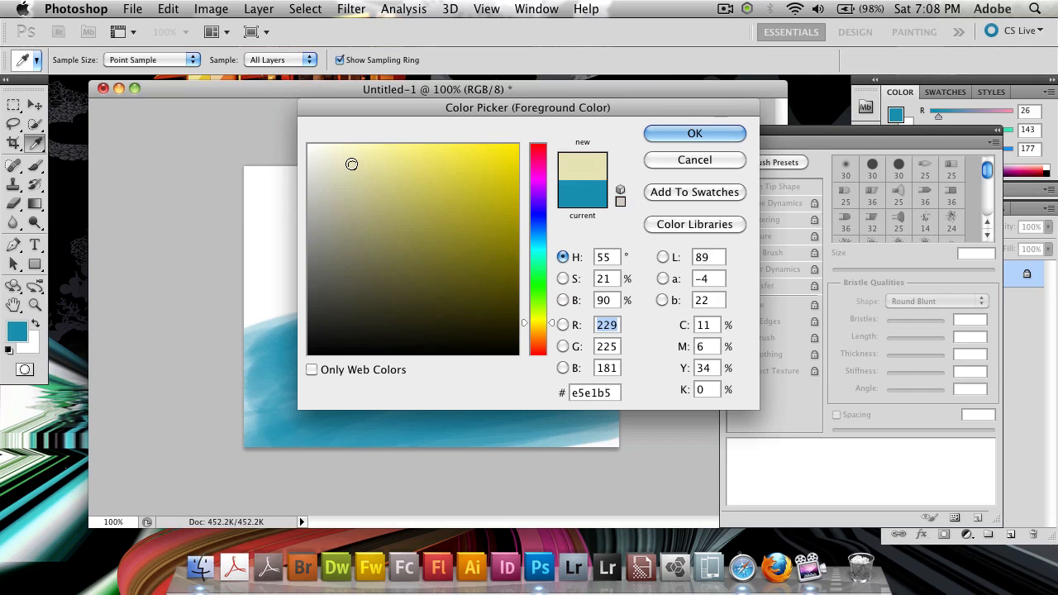
left_click(694, 132)
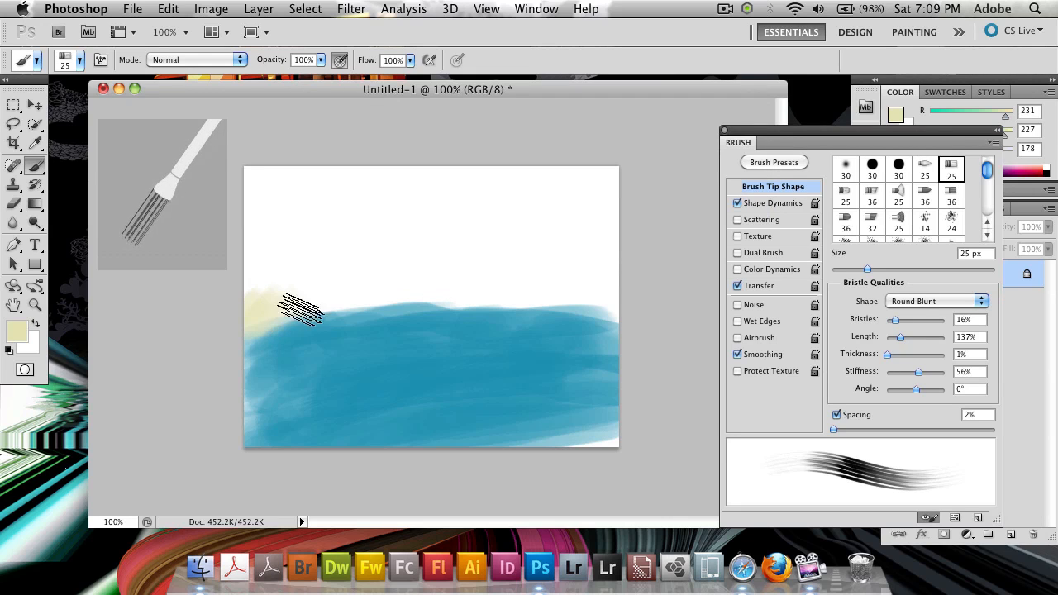
left_click_drag(297, 311, 350, 311)
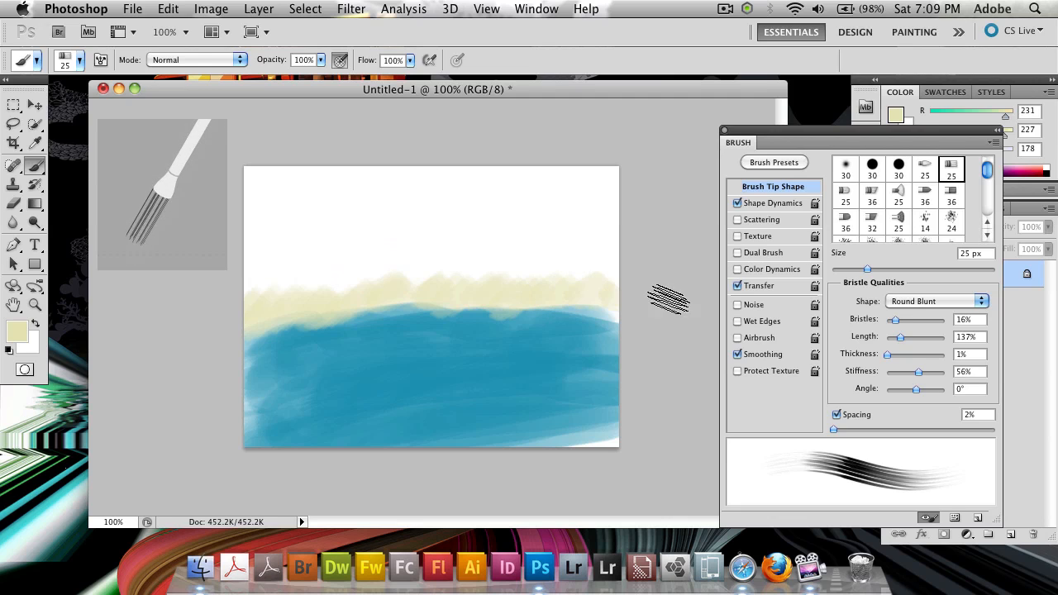
mouse_move(545, 306)
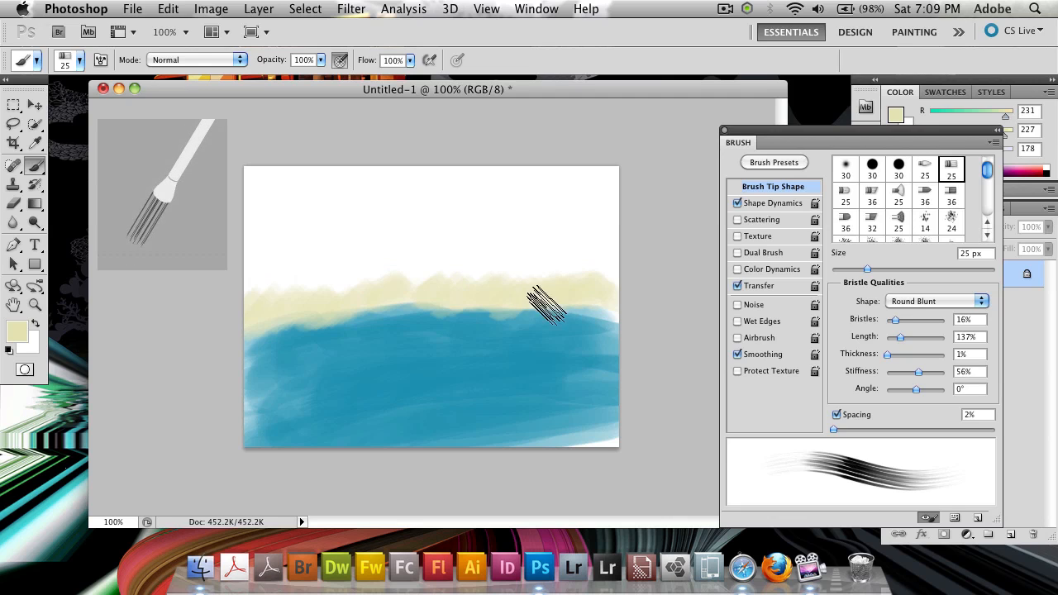
left_click_drag(546, 311, 294, 322)
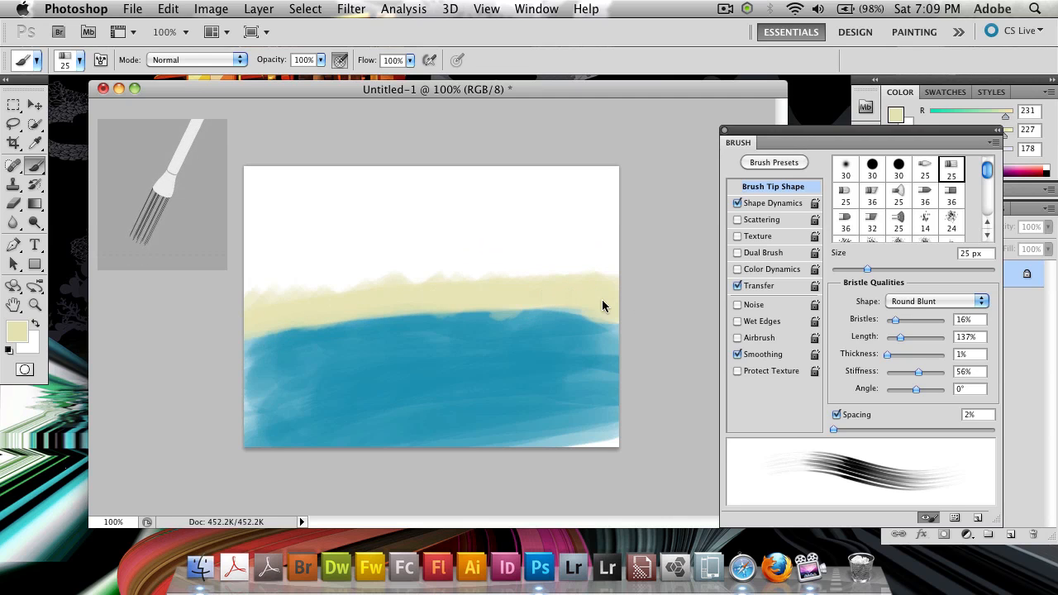
left_click_drag(281, 297, 328, 289)
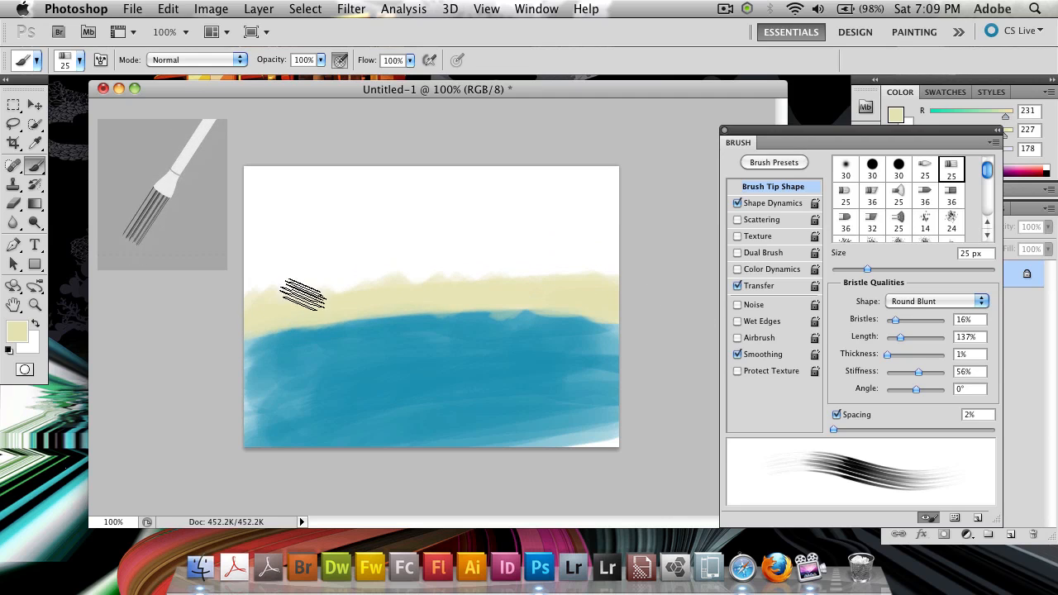
Thicken and roughen the sand band, then begin choosing the next colour
left_click_drag(300, 294, 504, 289)
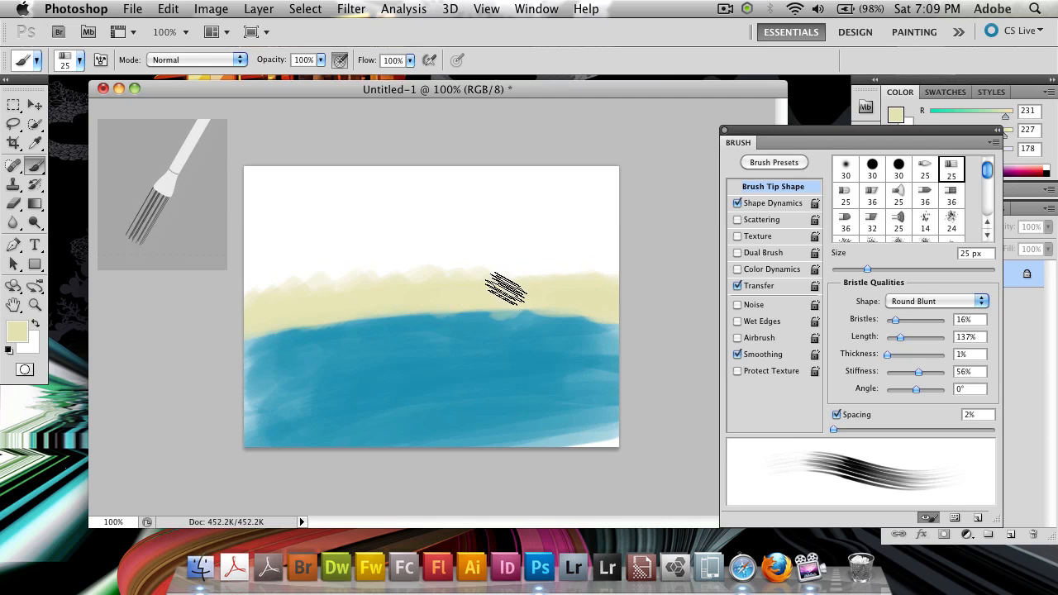
left_click_drag(504, 289, 595, 347)
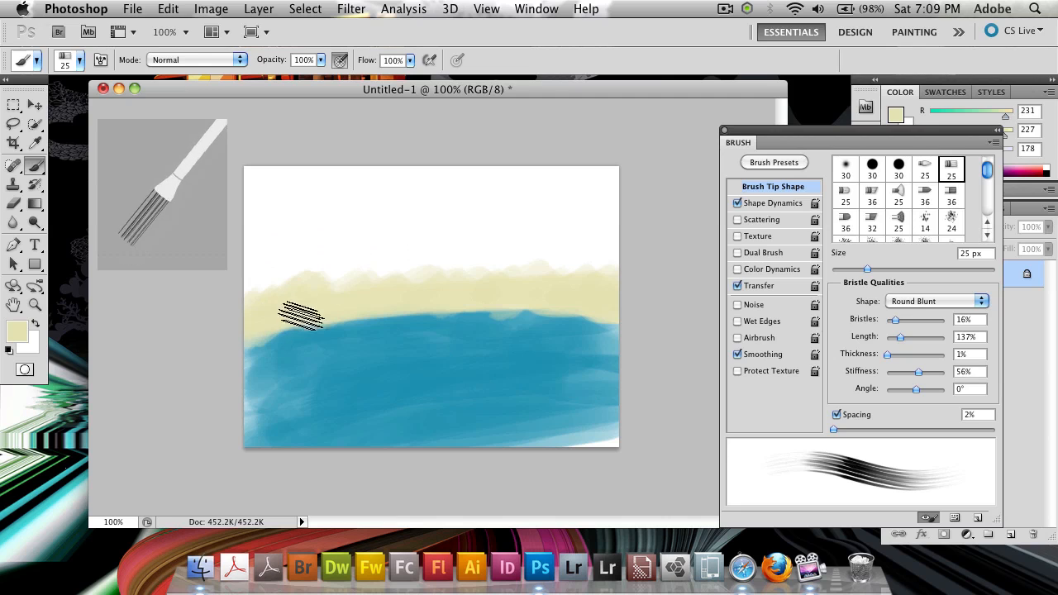
left_click_drag(301, 314, 499, 295)
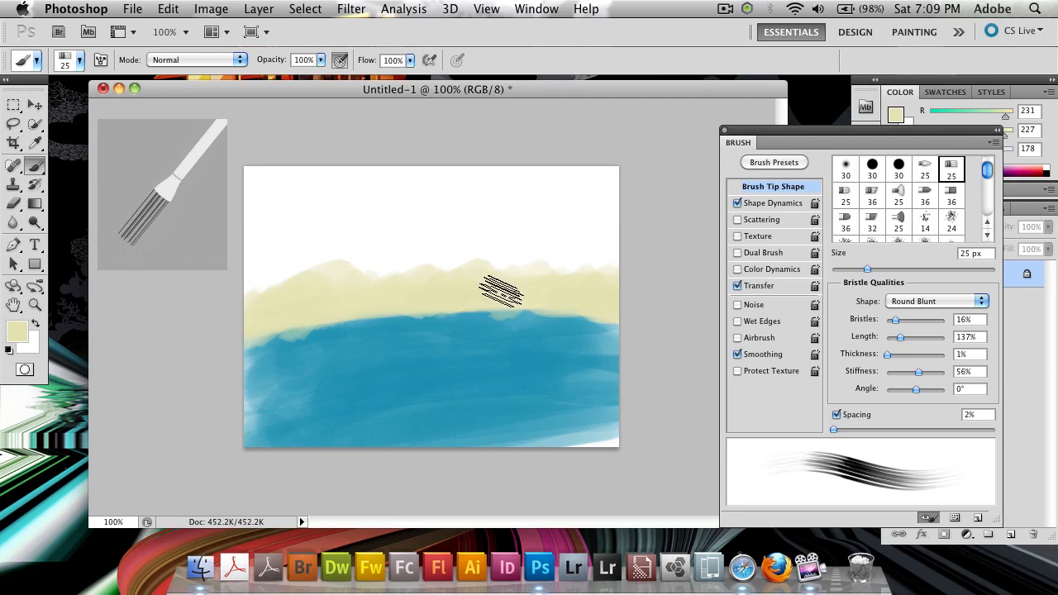
left_click_drag(499, 289, 466, 327)
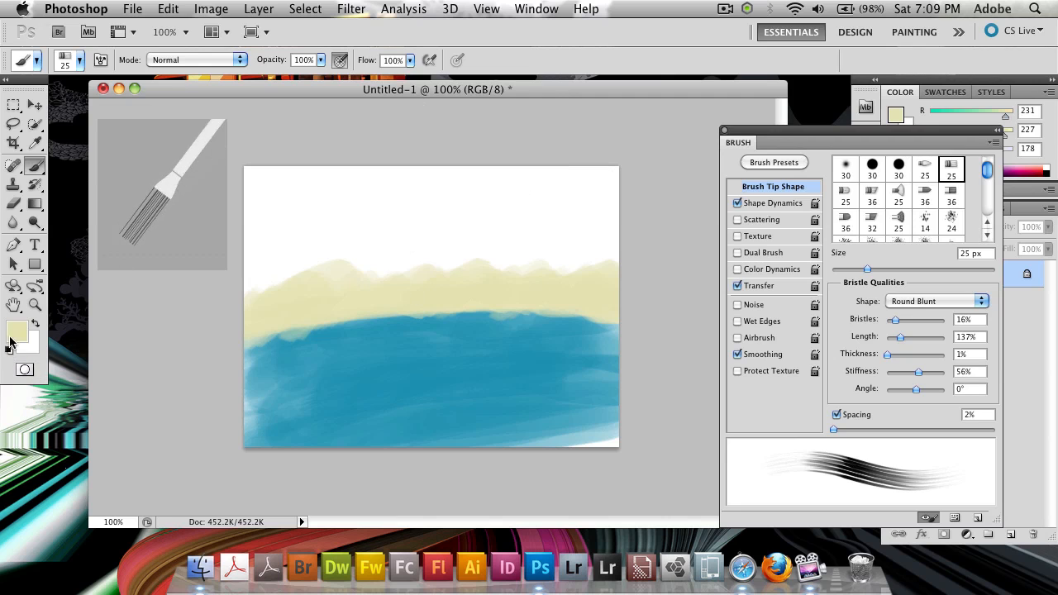
left_click(16, 332)
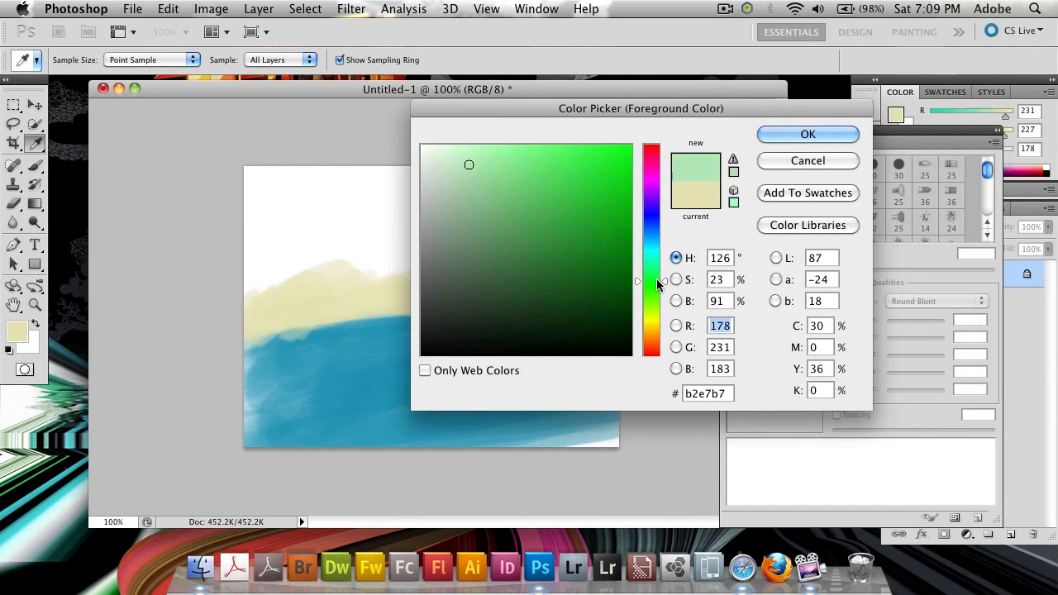
Set a darker green and paint a round blob of leaves for the treetop above the sand
left_click(576, 266)
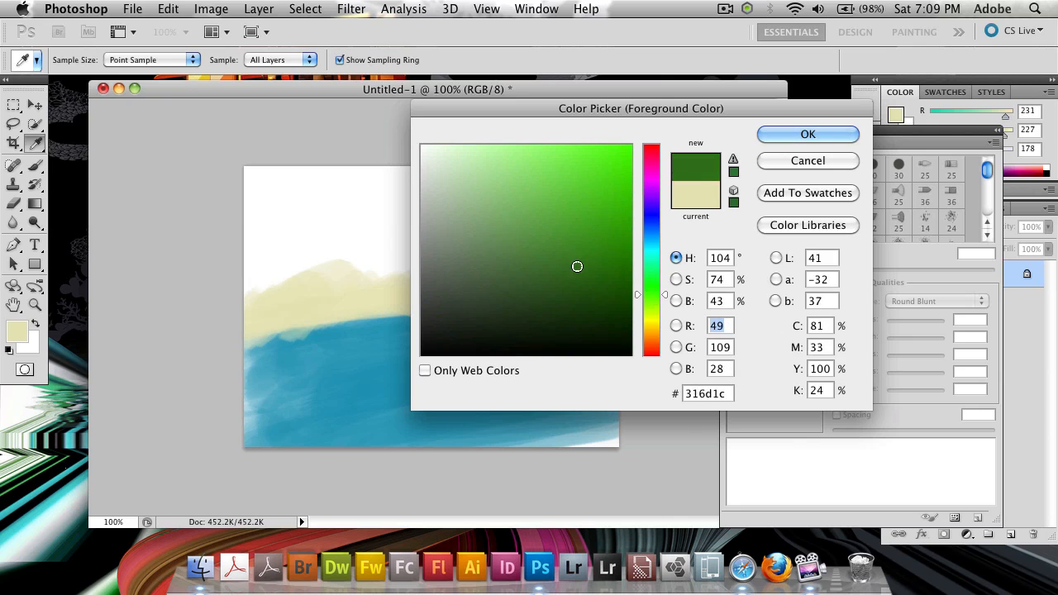
left_click(806, 134)
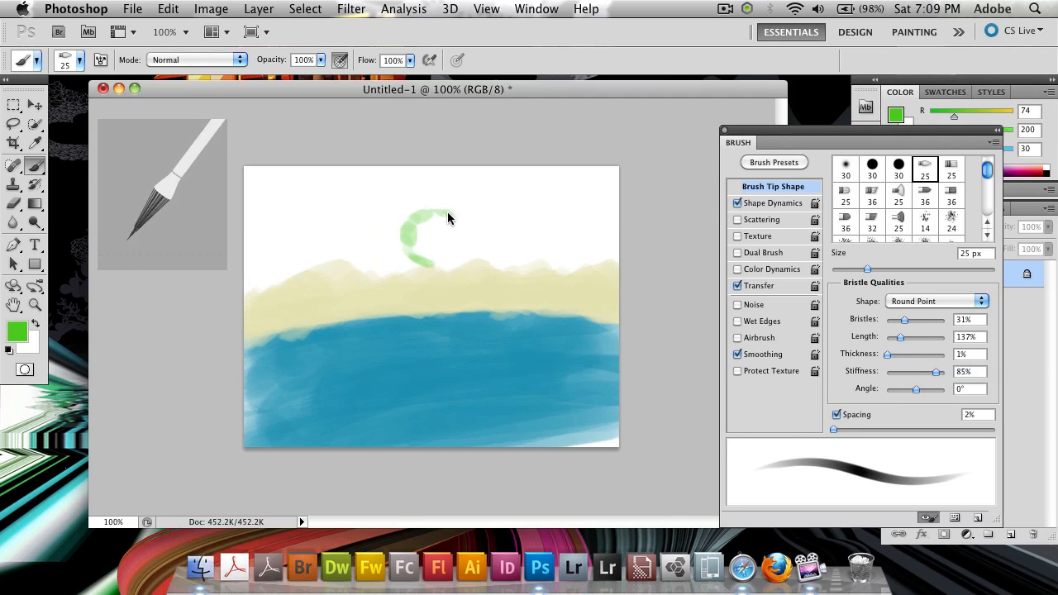
left_click_drag(446, 214, 449, 265)
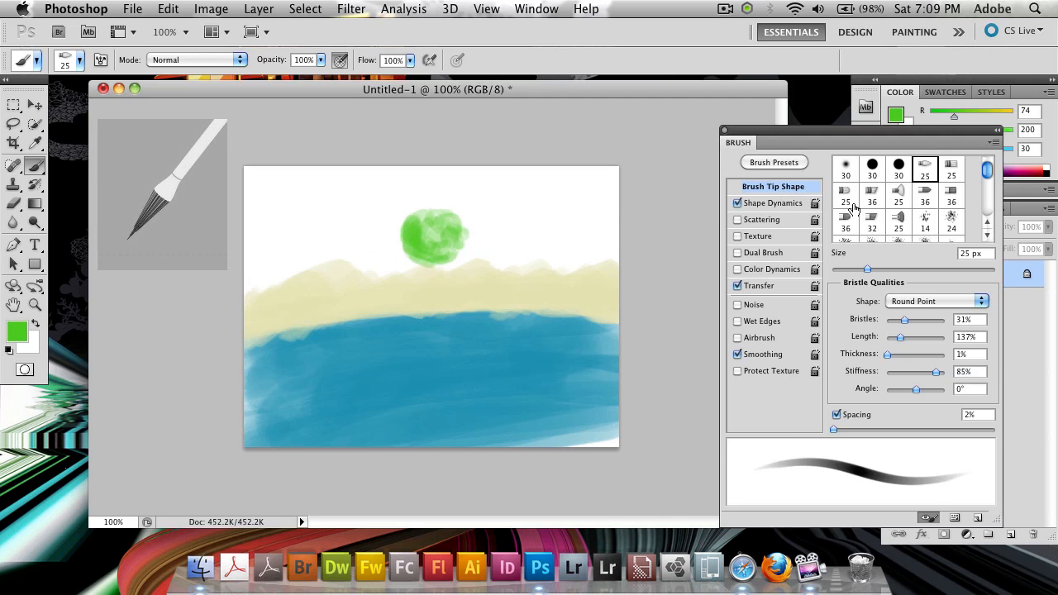
Try Flat Curve, Flat Fan and Round Angle tips, then settle on Round Blunt
left_click(845, 217)
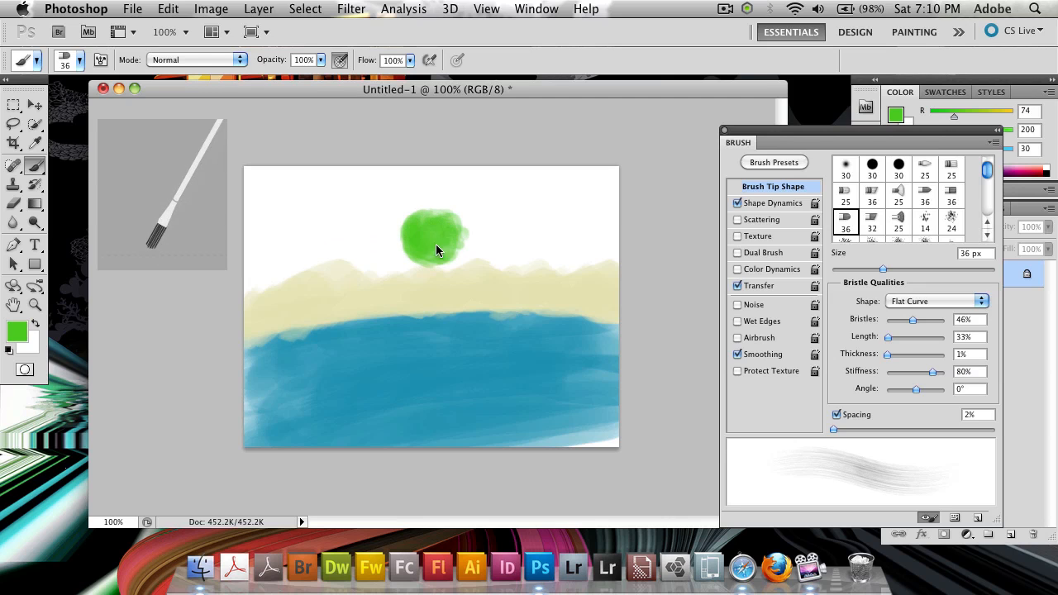
left_click(898, 216)
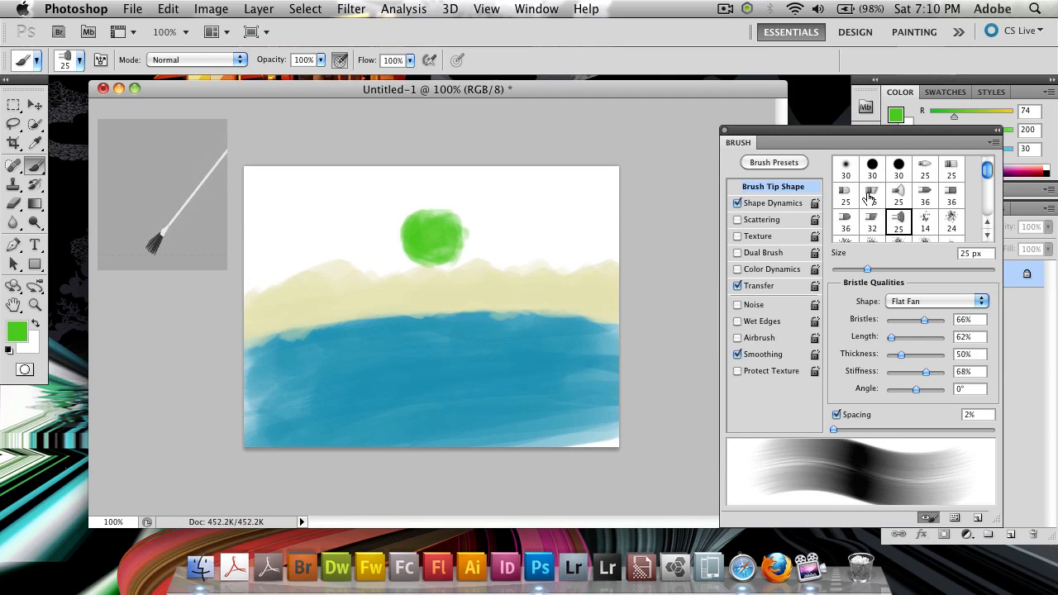
left_click(873, 195)
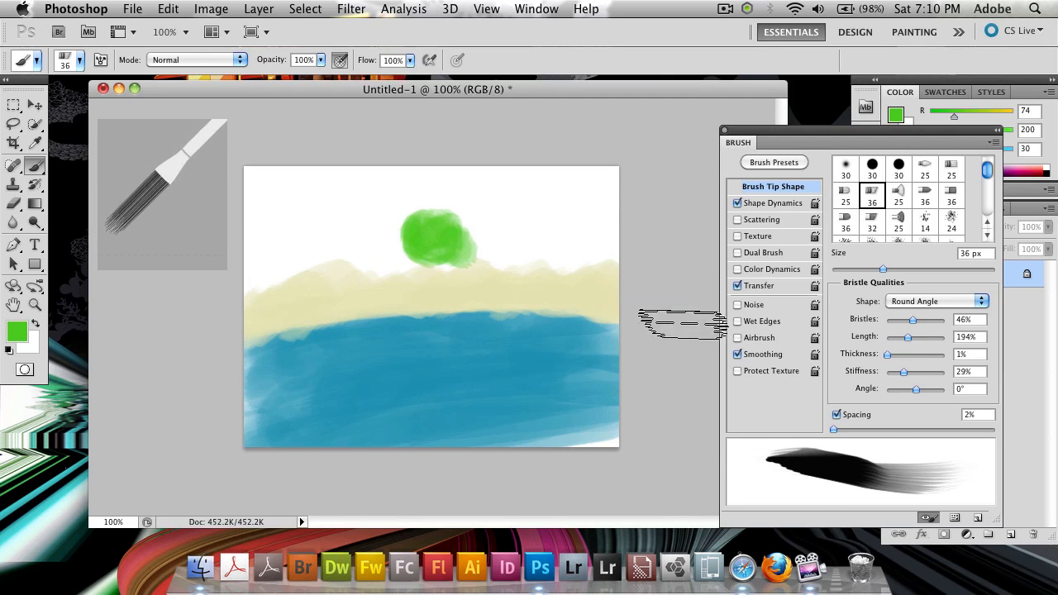
left_click(925, 165)
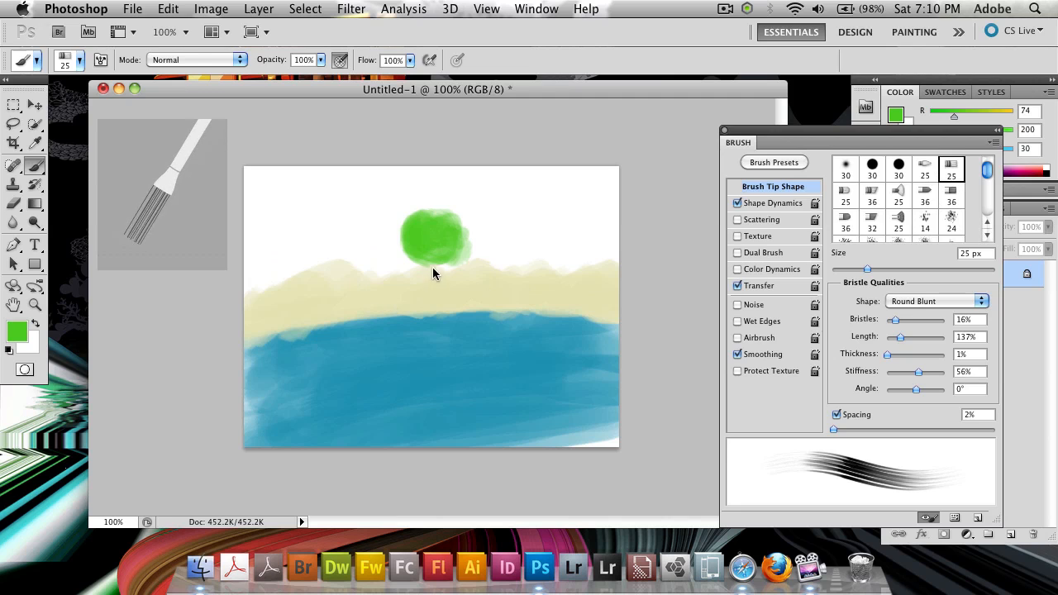
Pick a deep brown foreground colour by shifting the hue to orange and darkening it
left_click(16, 330)
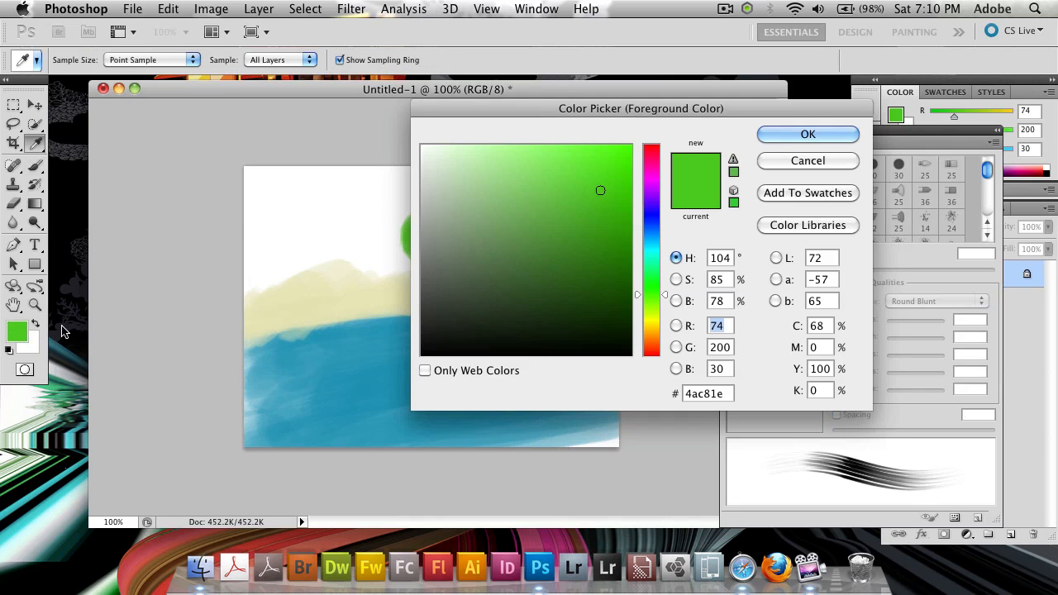
left_click(651, 346)
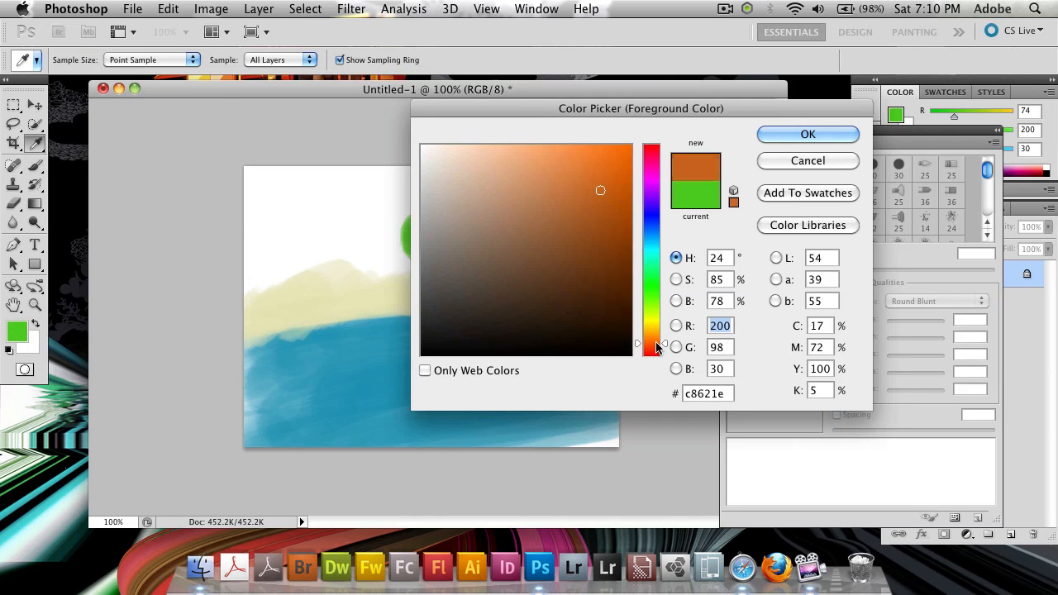
left_click(595, 224)
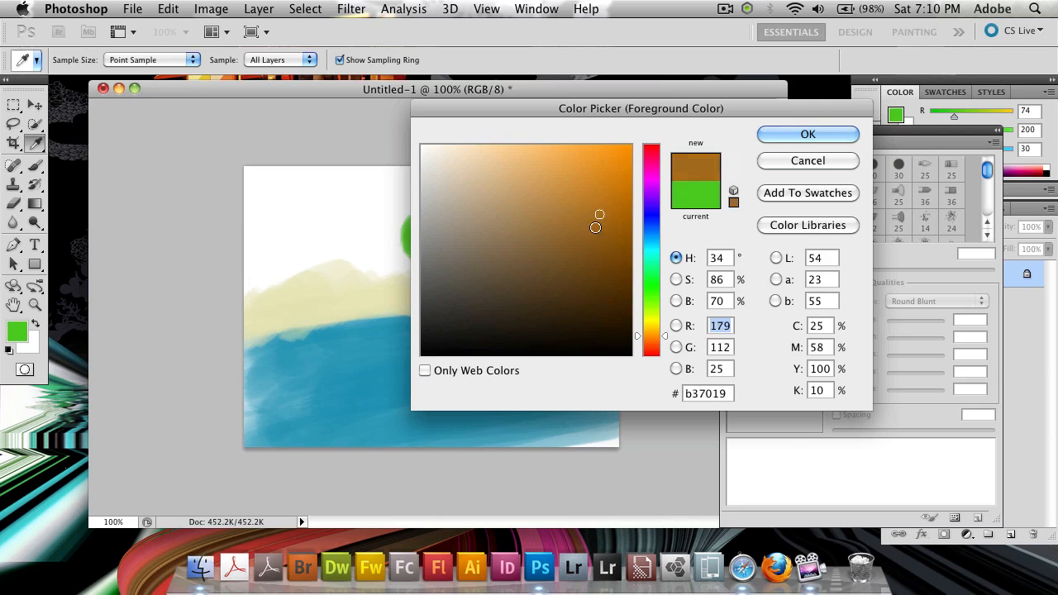
left_click(603, 281)
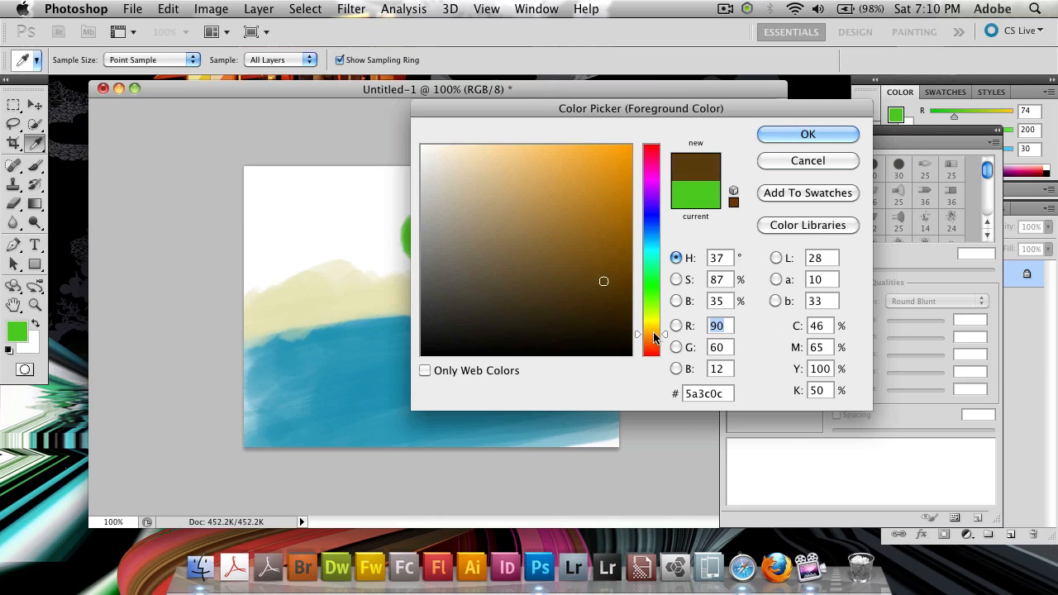
left_click(807, 134)
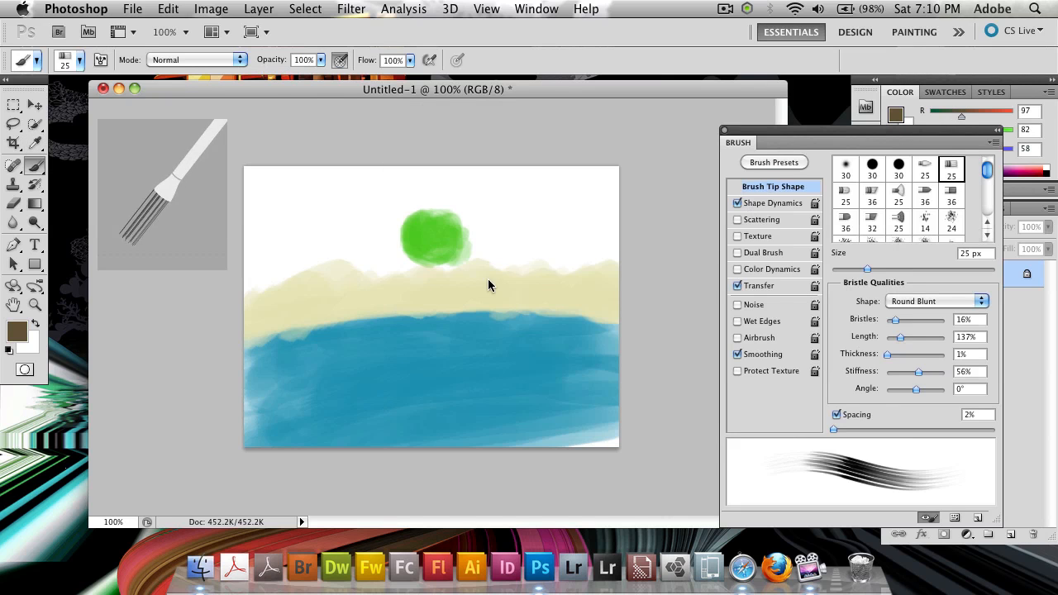
Warm the brown slightly and paint the tree trunk beneath the green treetop
left_click(17, 331)
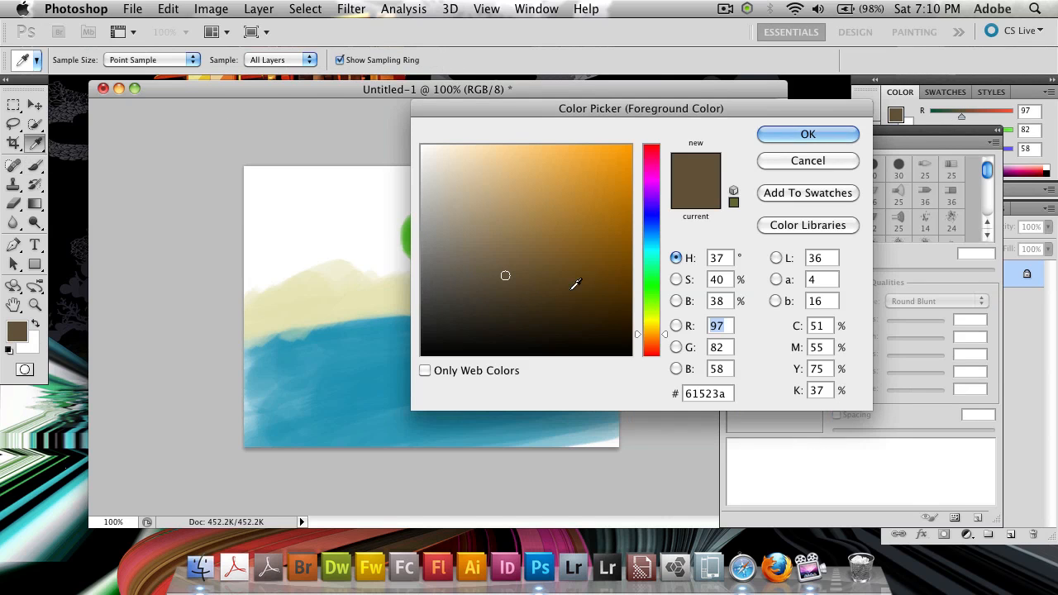
left_click(617, 256)
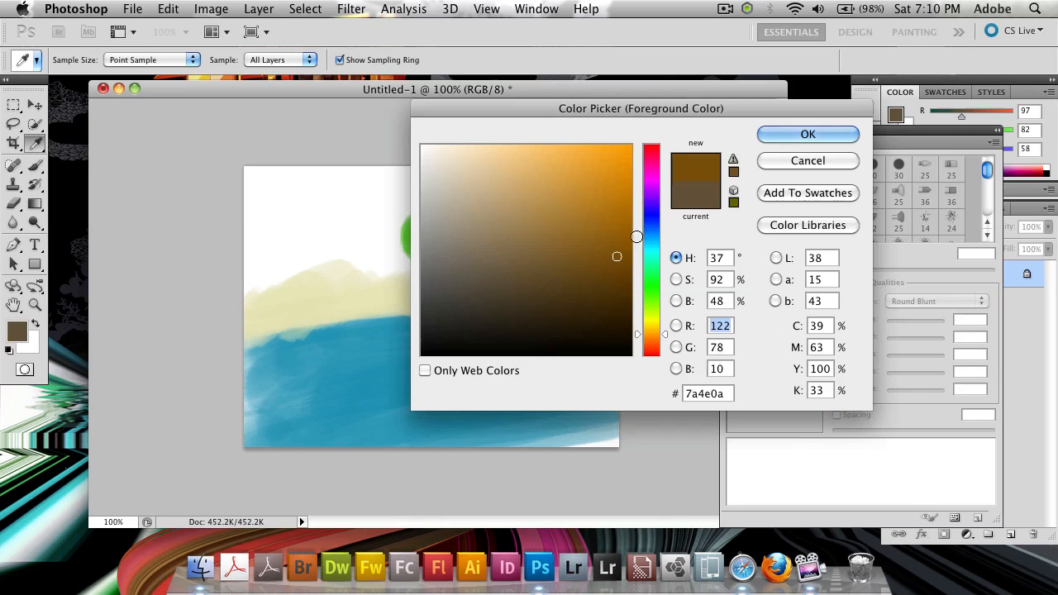
left_click(807, 133)
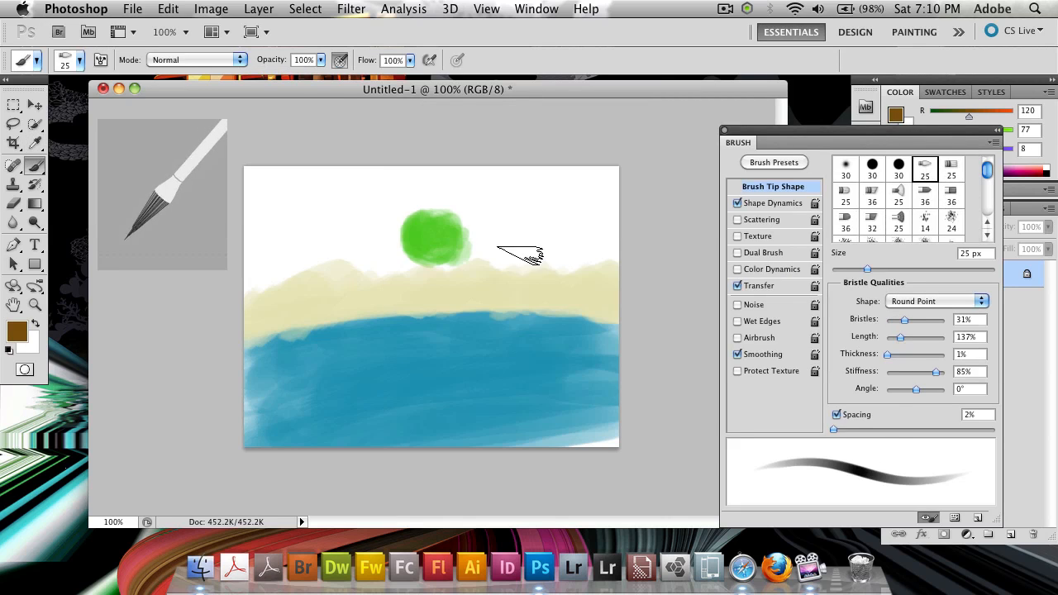
left_click_drag(437, 264, 443, 305)
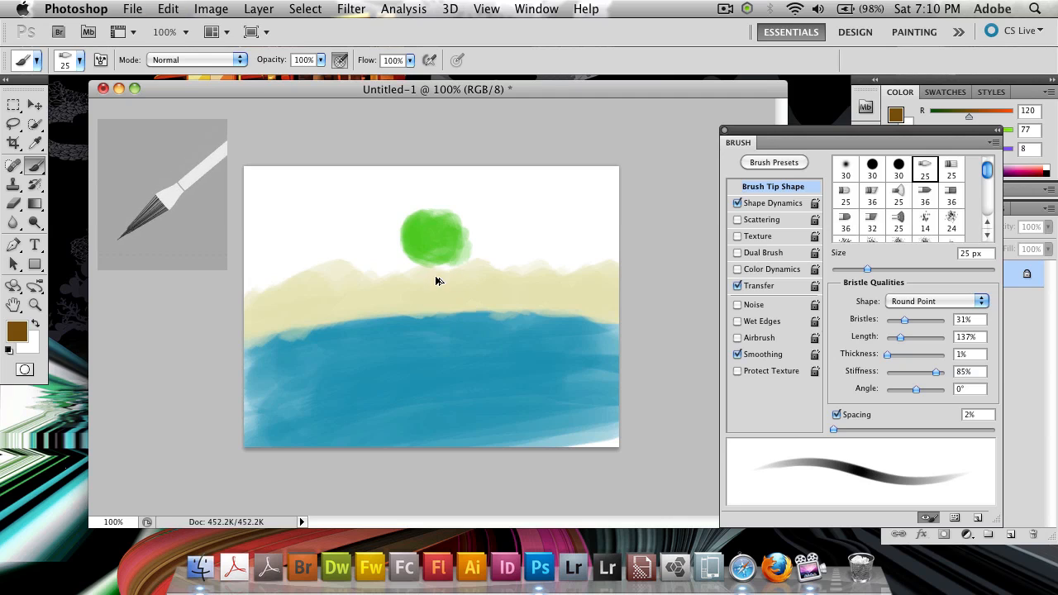
left_click_drag(436, 264, 437, 298)
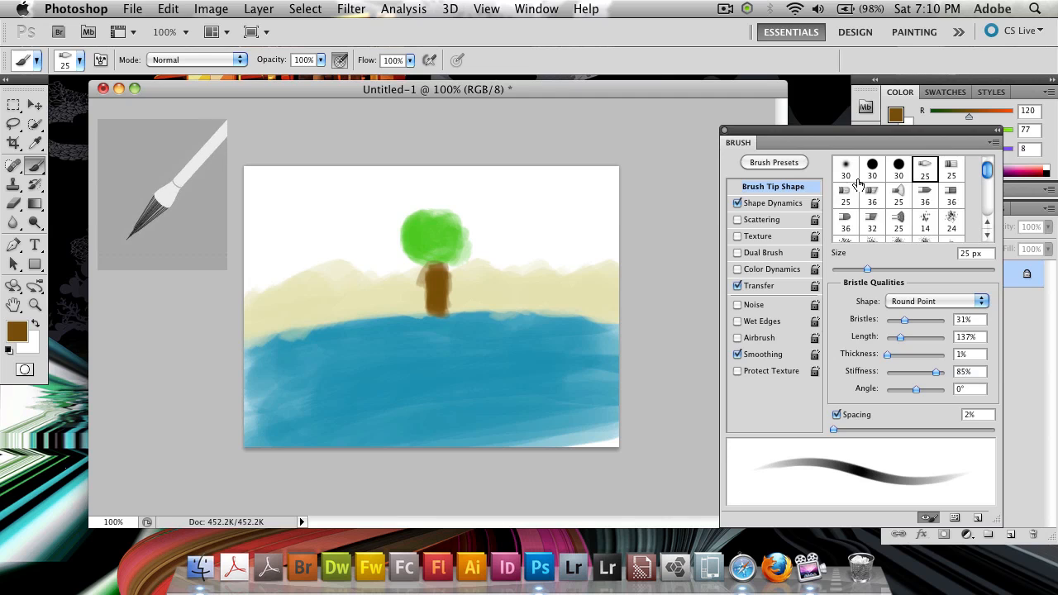
left_click(899, 218)
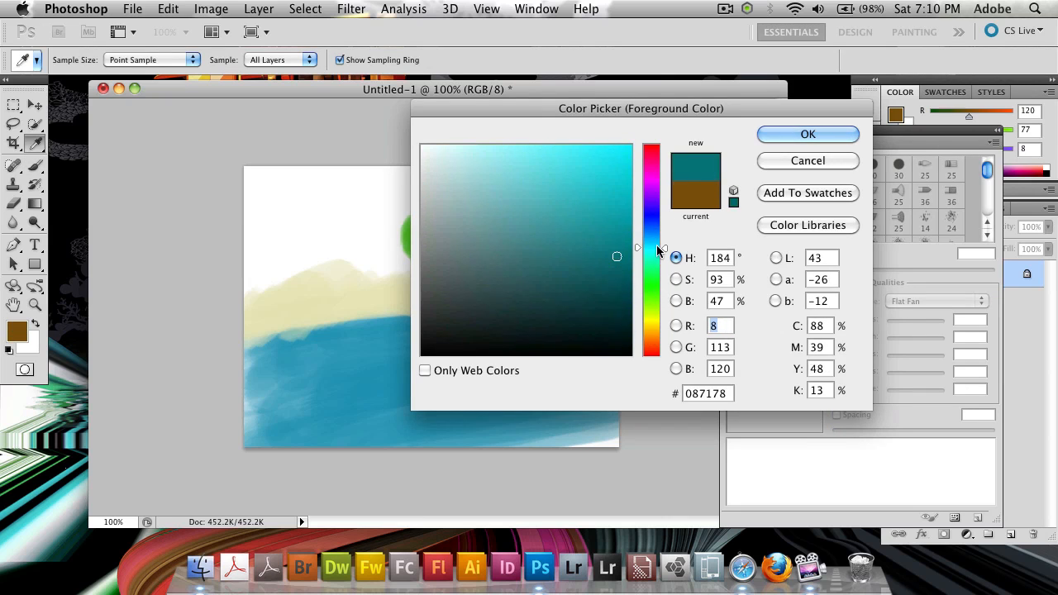
Set a very pale blue and paint the sky across the top around the tree
left_click(436, 152)
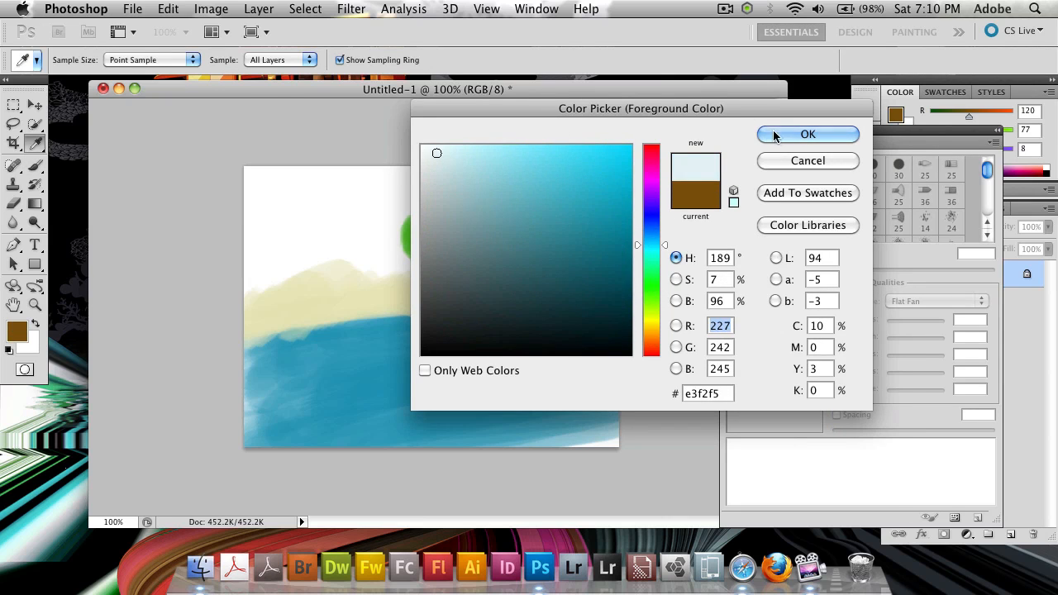
left_click(806, 134)
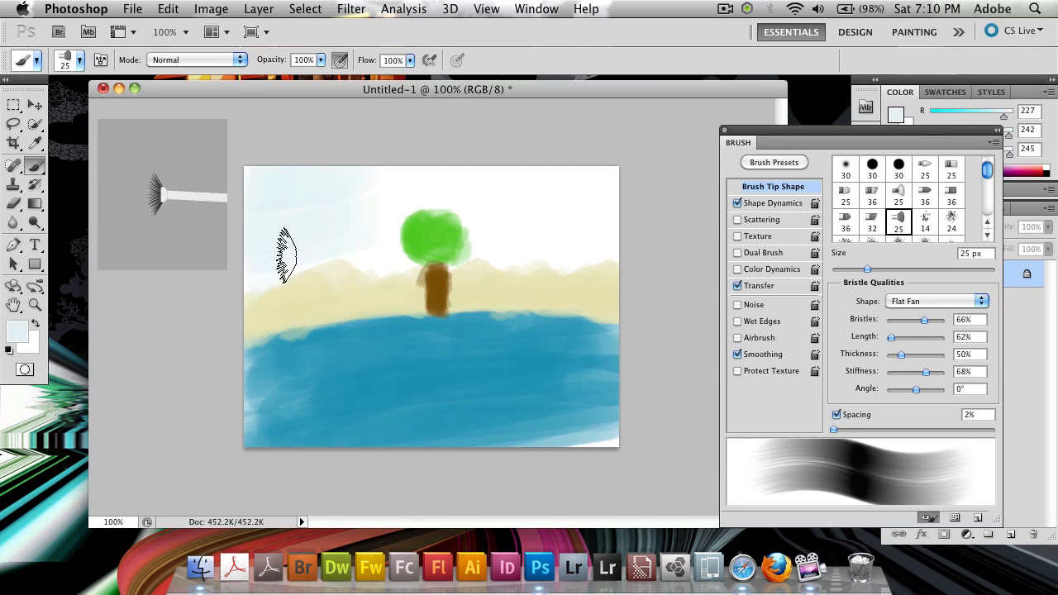
left_click_drag(284, 256, 416, 178)
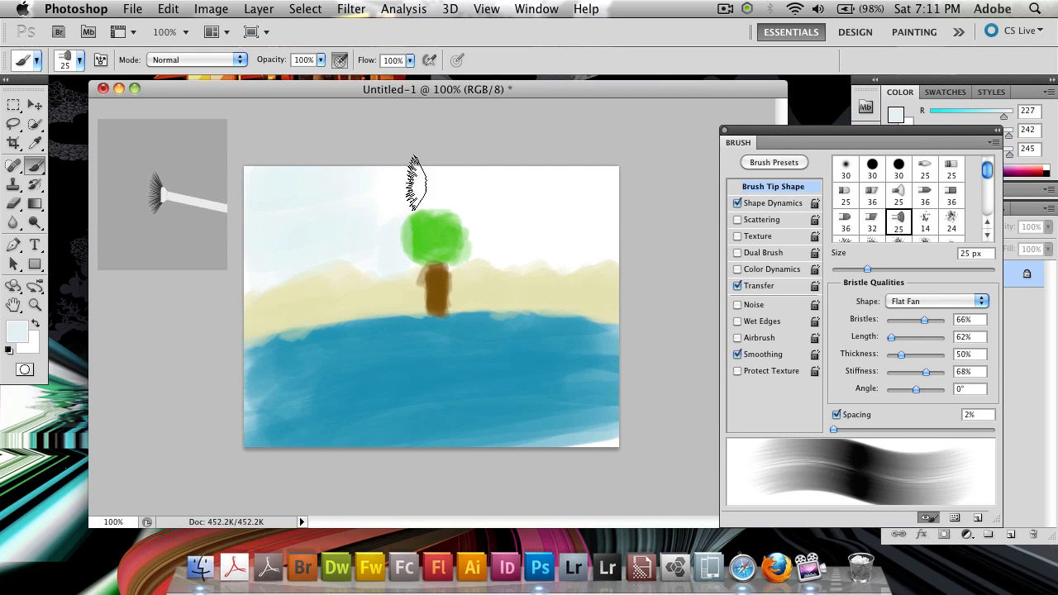
mouse_move(499, 211)
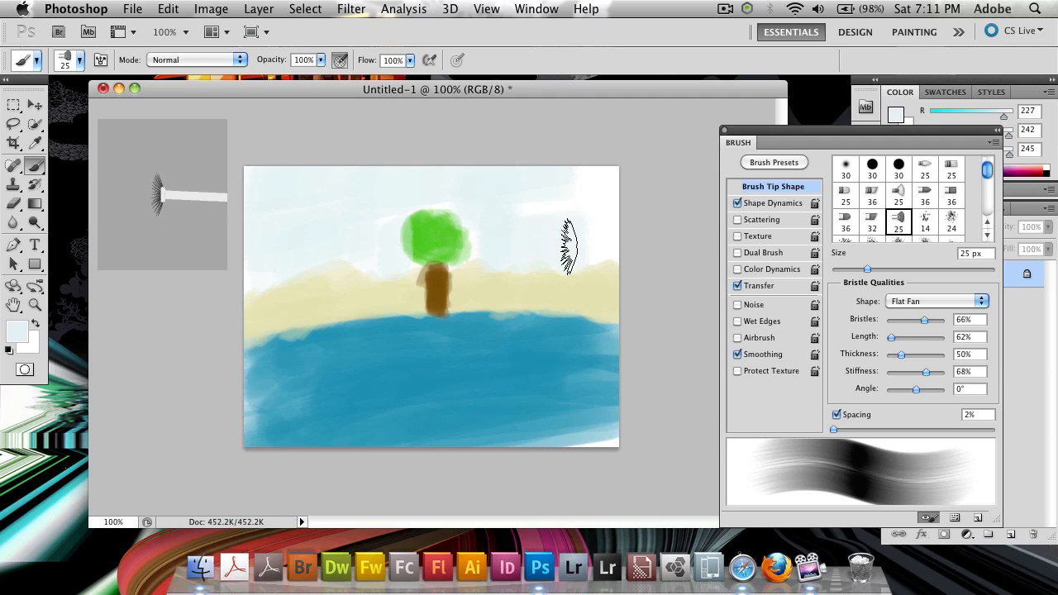
left_click_drag(570, 248, 449, 207)
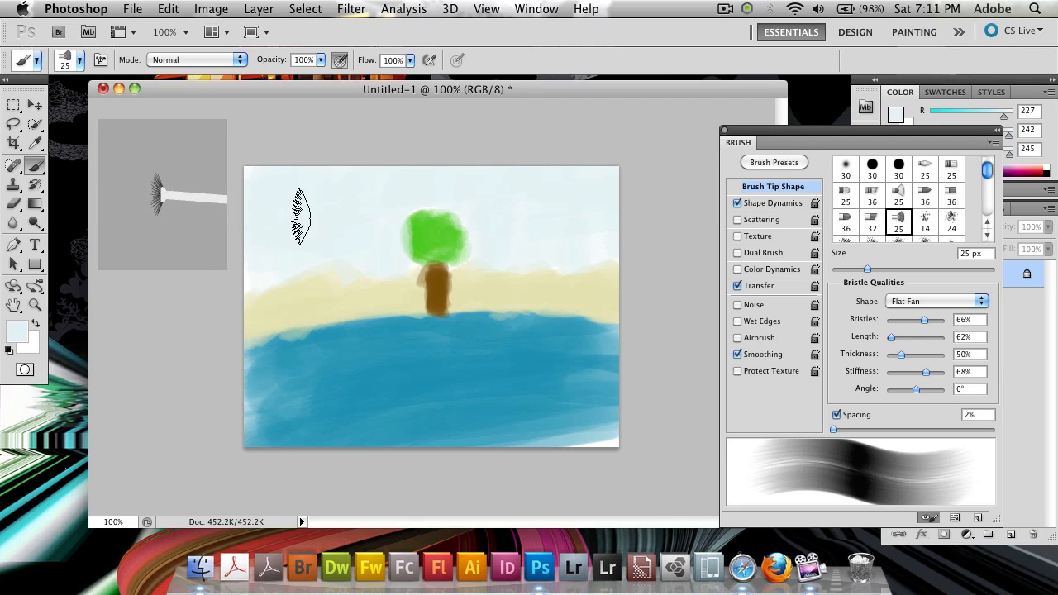
mouse_move(628, 380)
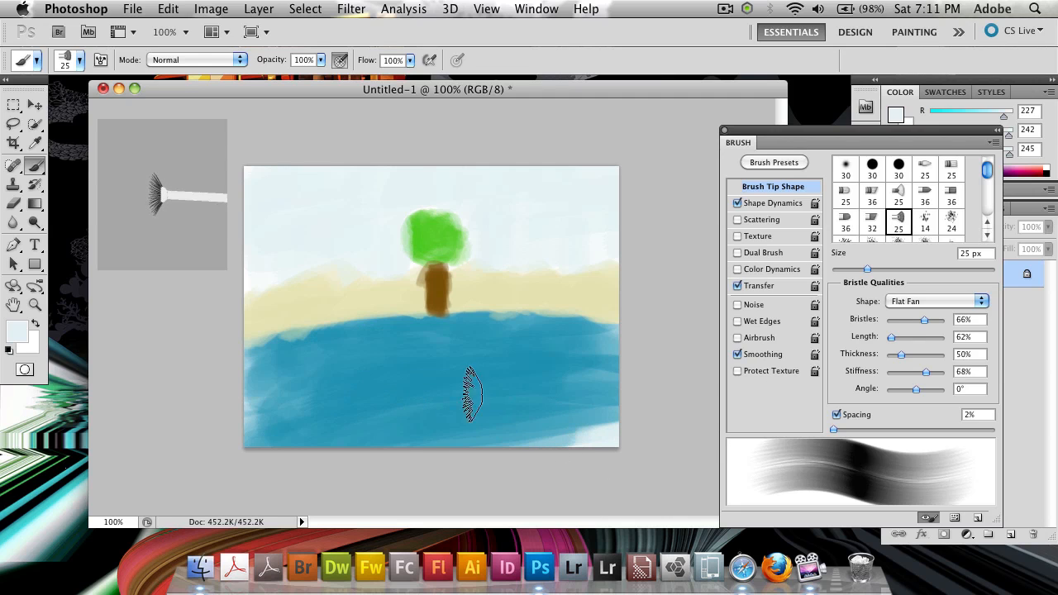
Switch through Round Fan to the 36 px Round Angle tip and brush a stroke over the ocean
left_click(898, 202)
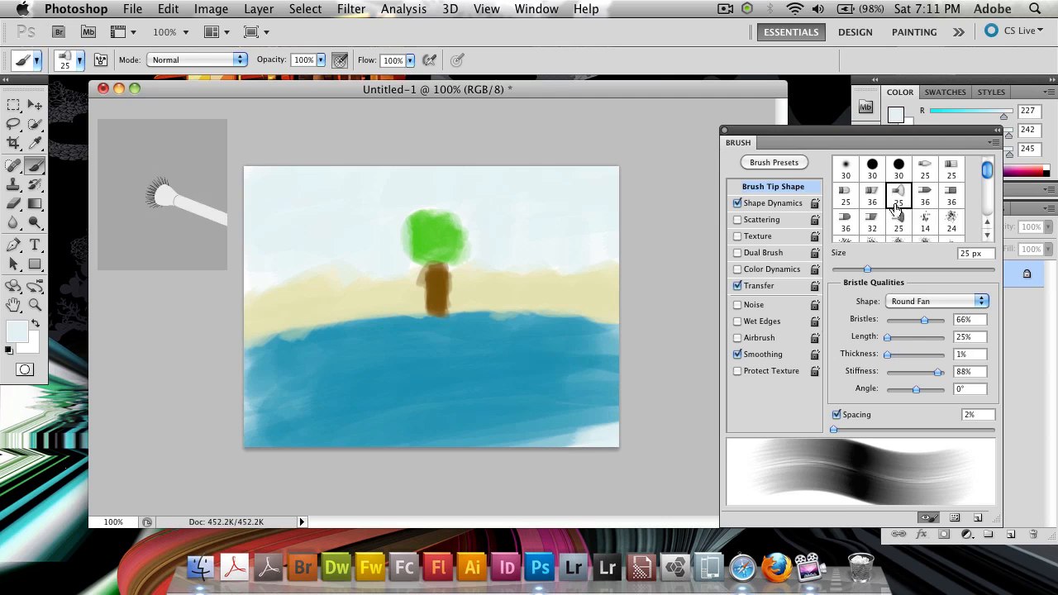
left_click(873, 192)
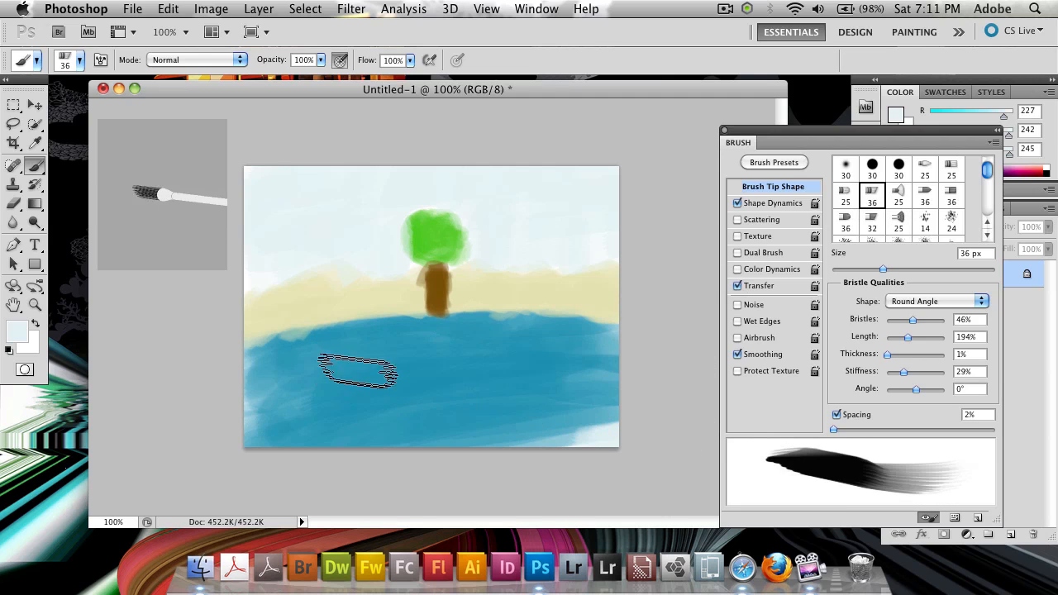
left_click_drag(355, 366, 466, 410)
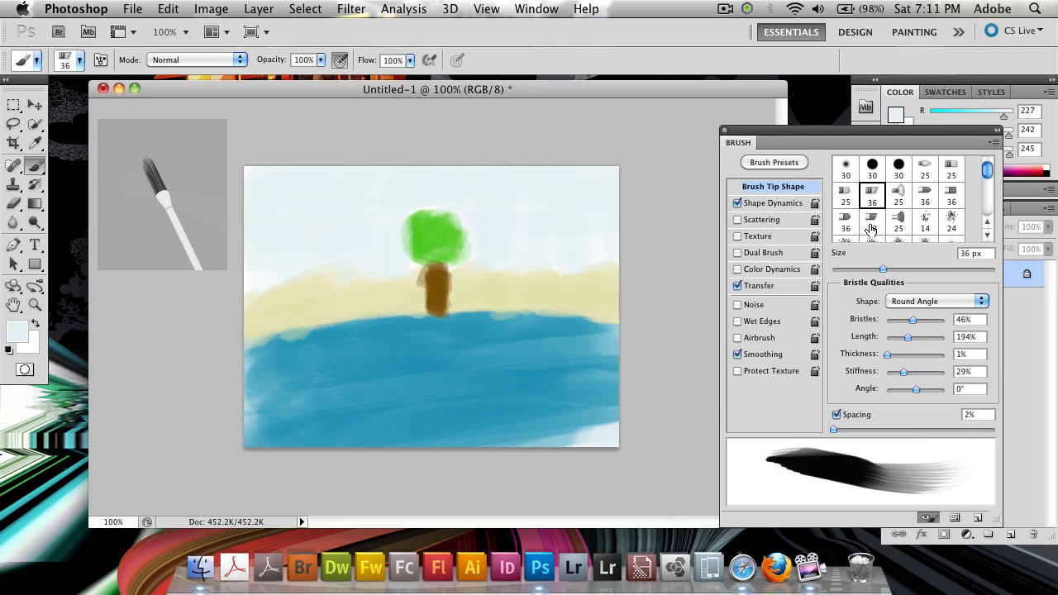
mouse_move(871, 228)
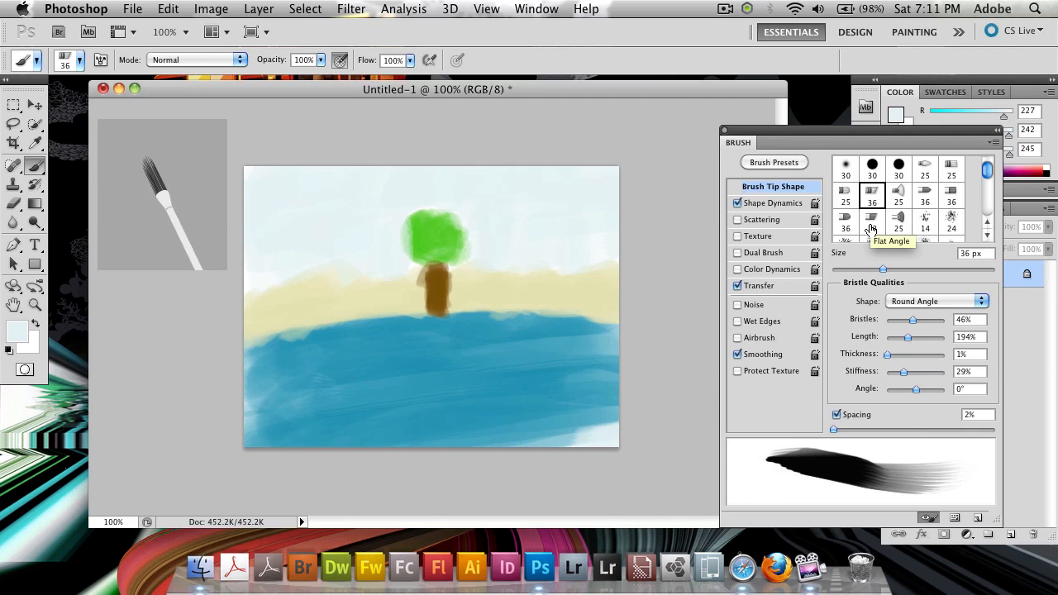